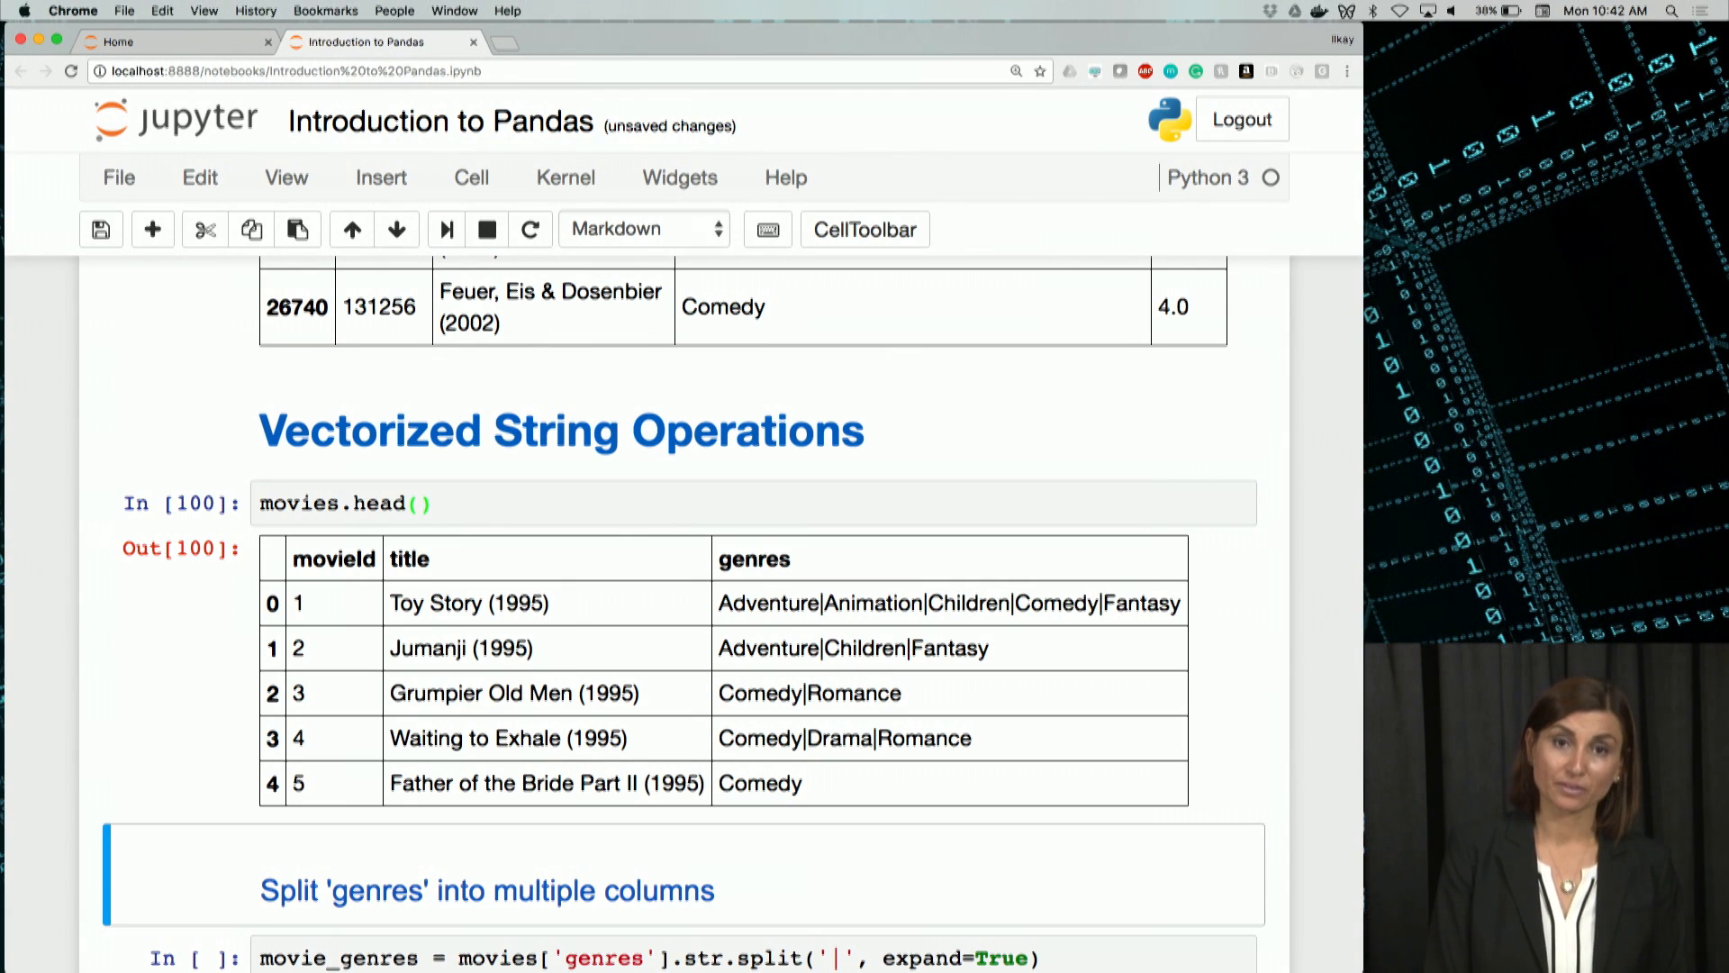
pyautogui.moveTo(554, 653)
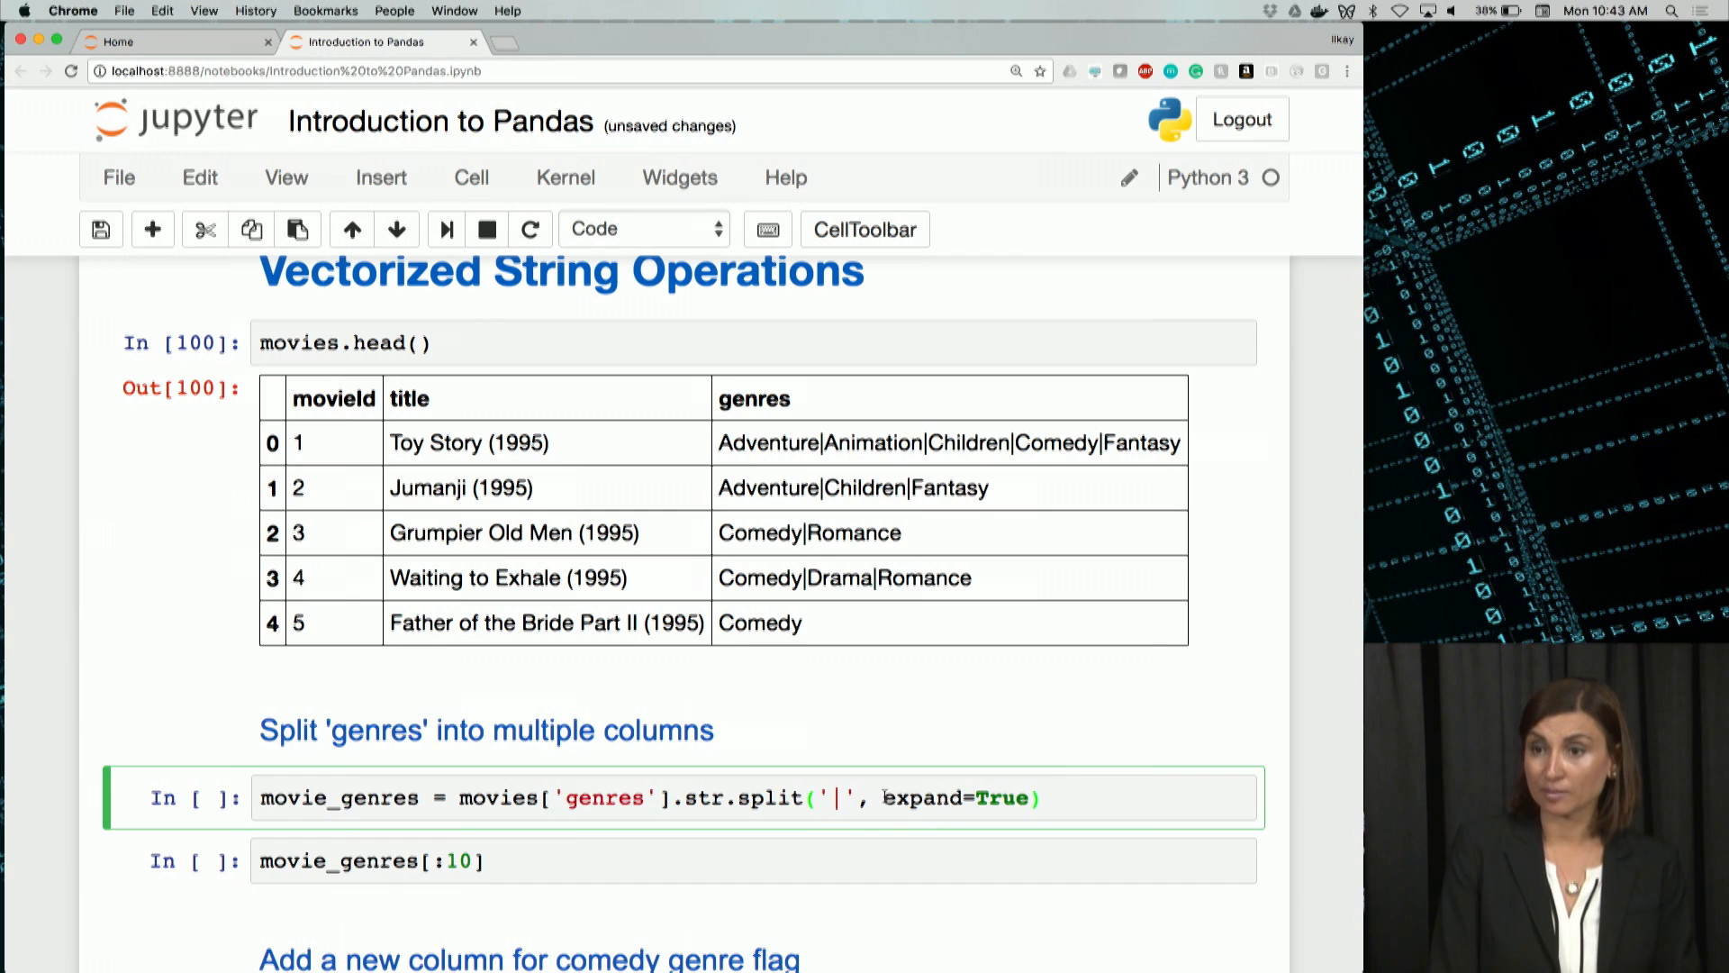
# Run the cell splitting movies['genres'] on '|' into the movie_genres columns
pyautogui.doubleClick(959, 797)
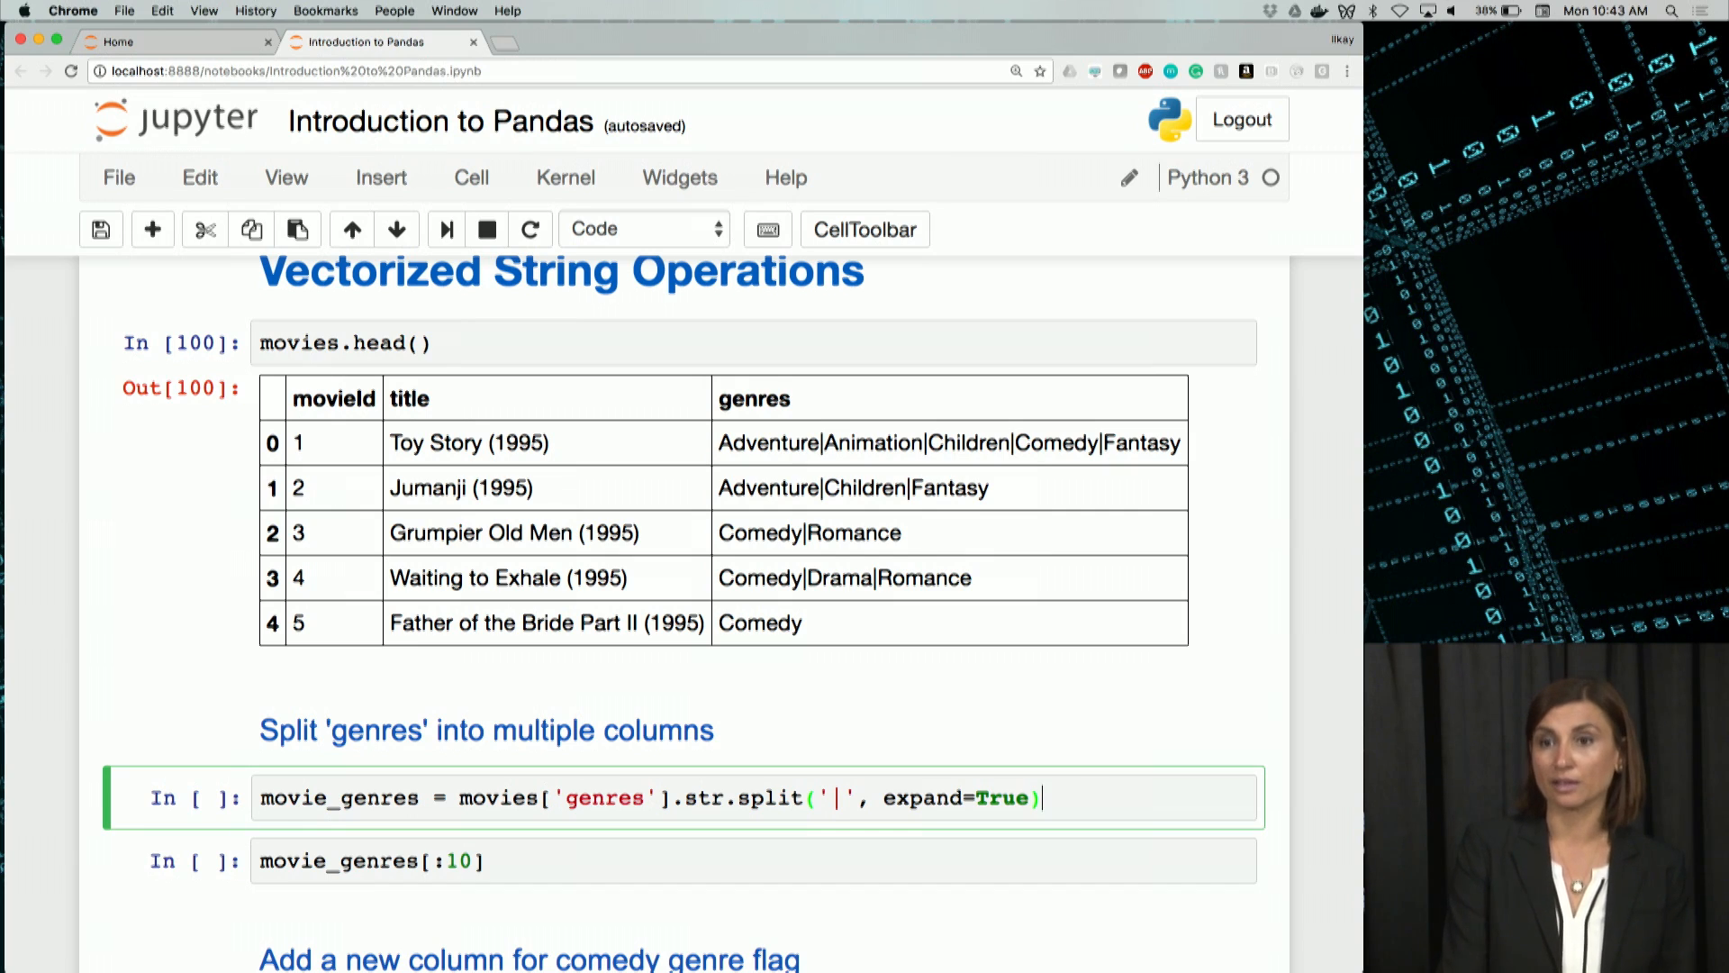
pyautogui.press('shift+enter')
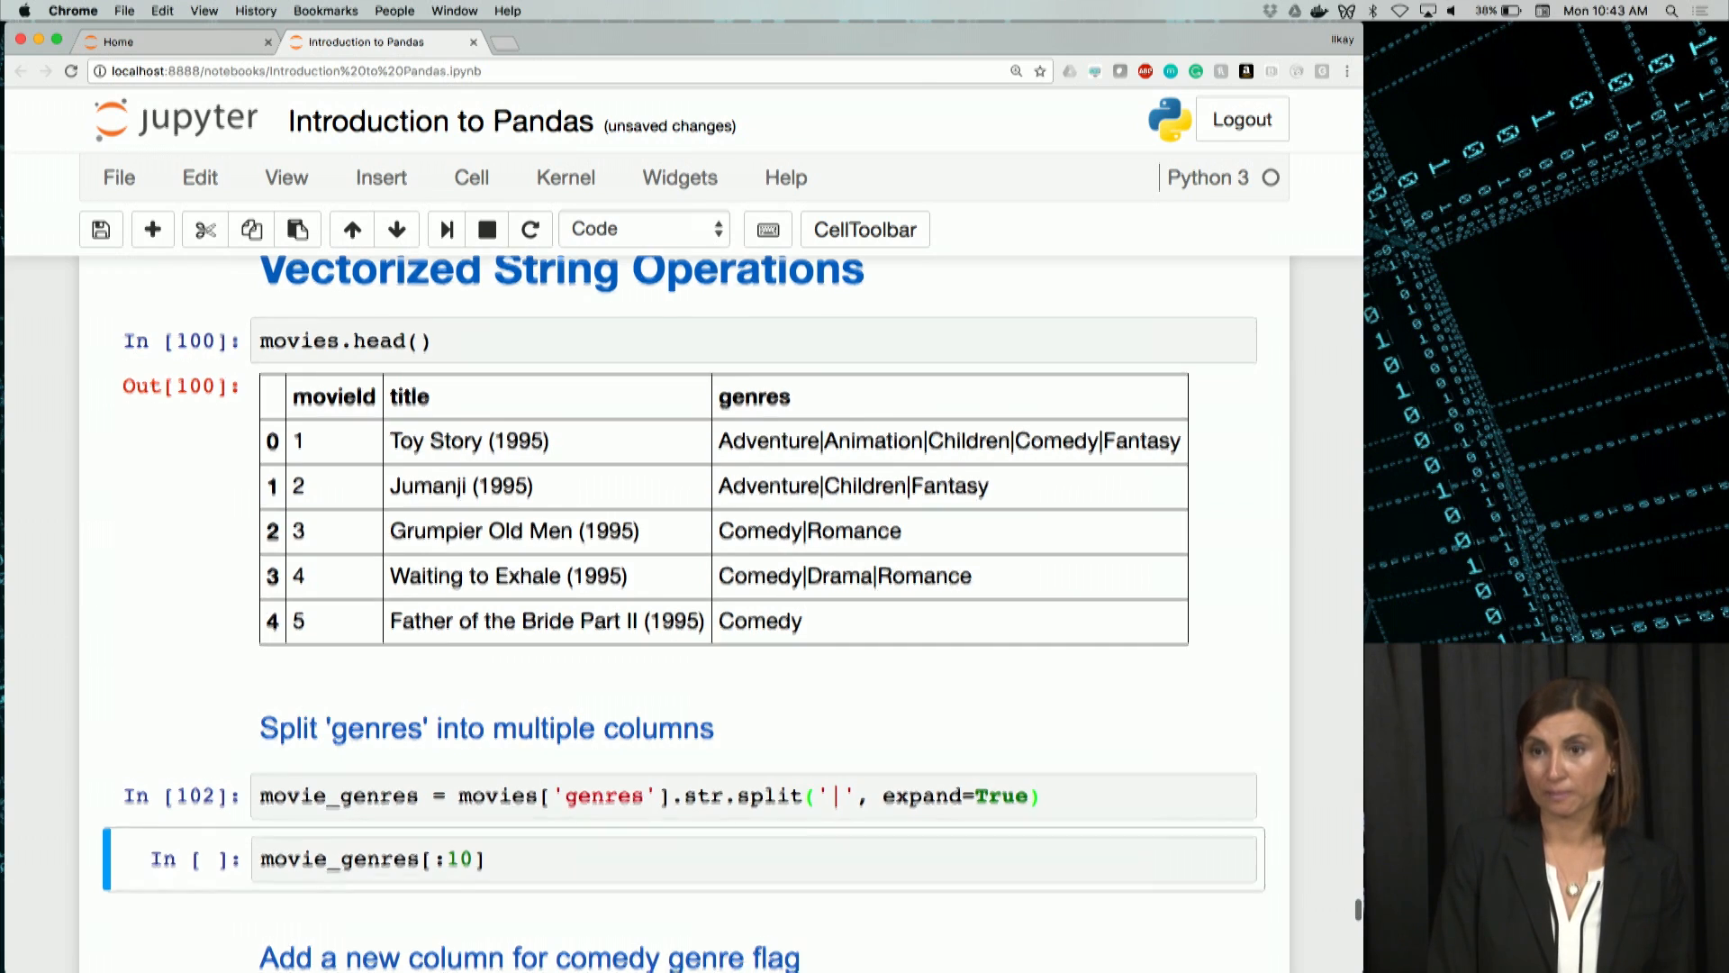
# Scroll through the ten-row movie_genres preview down to the comedy-flag cell
pyautogui.scroll(-3)
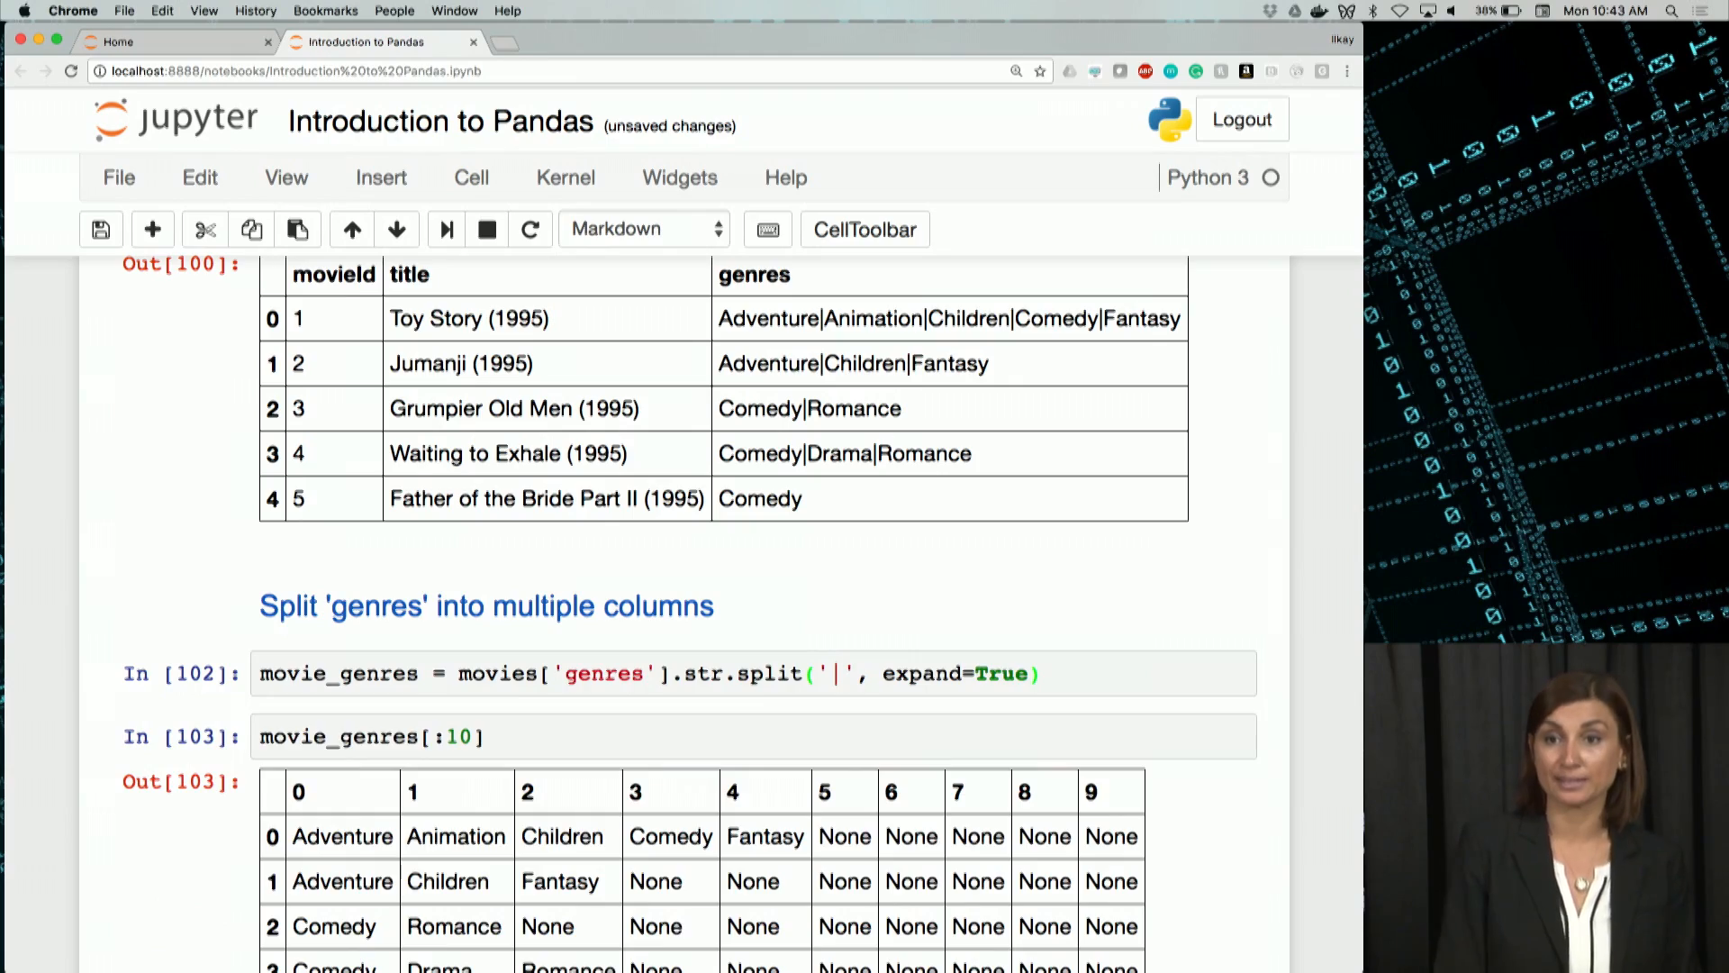
pyautogui.scroll(-3)
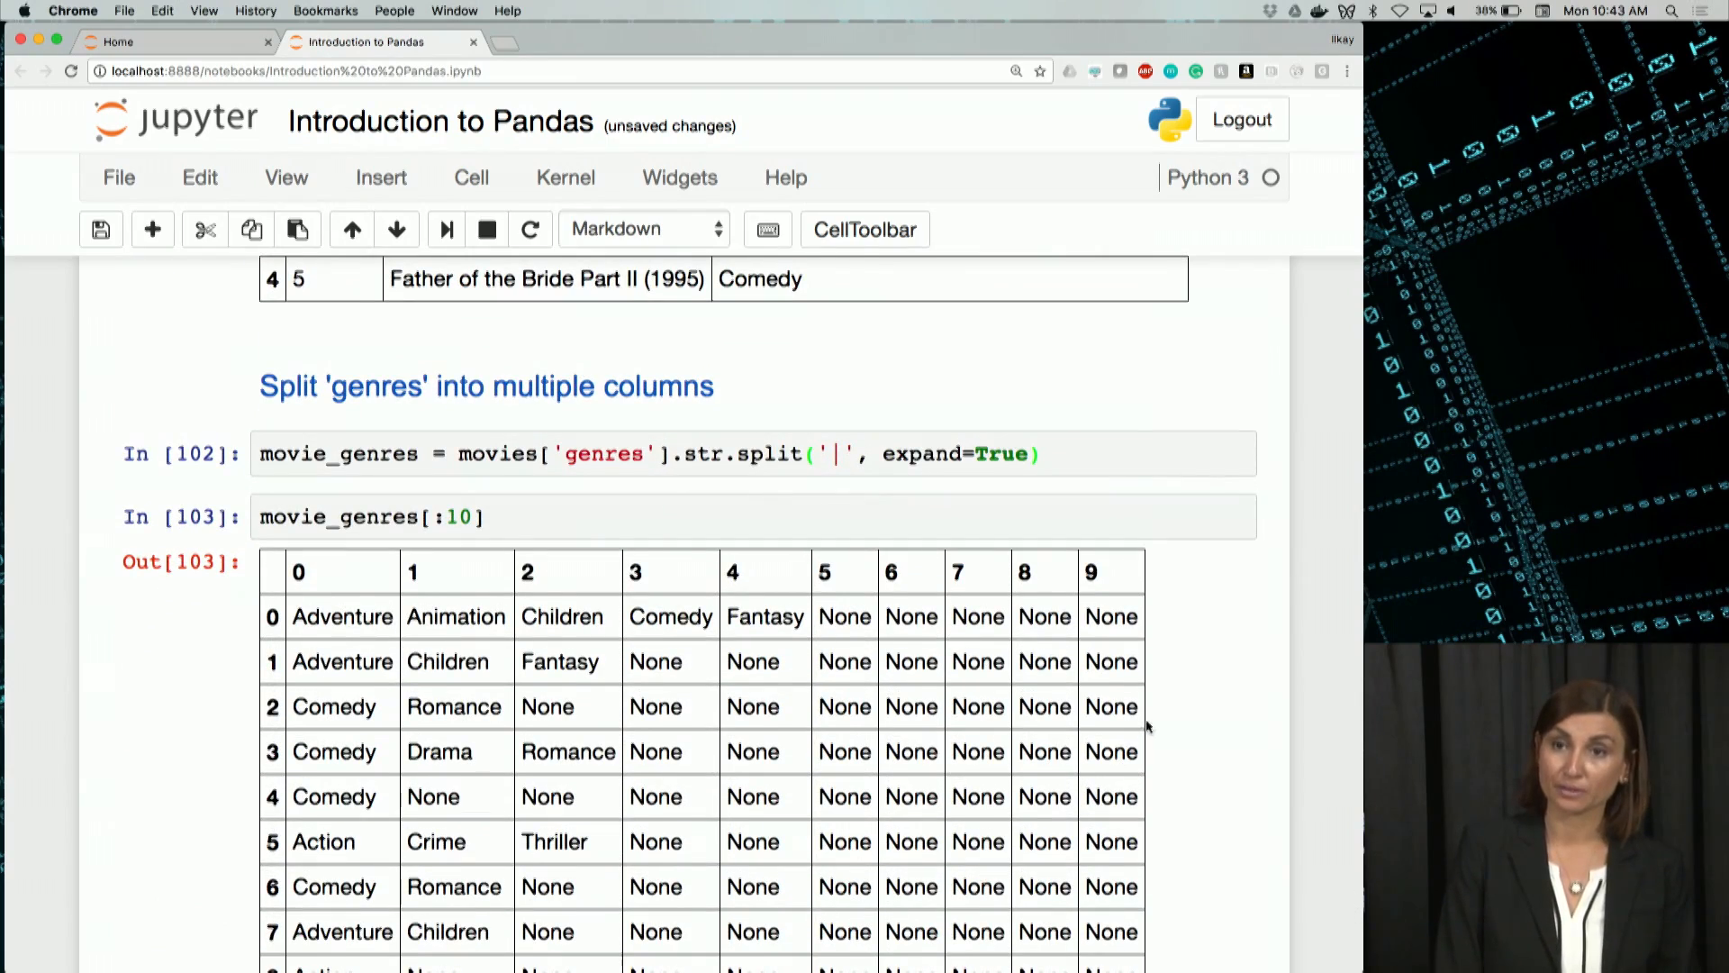
pyautogui.moveTo(1143, 747)
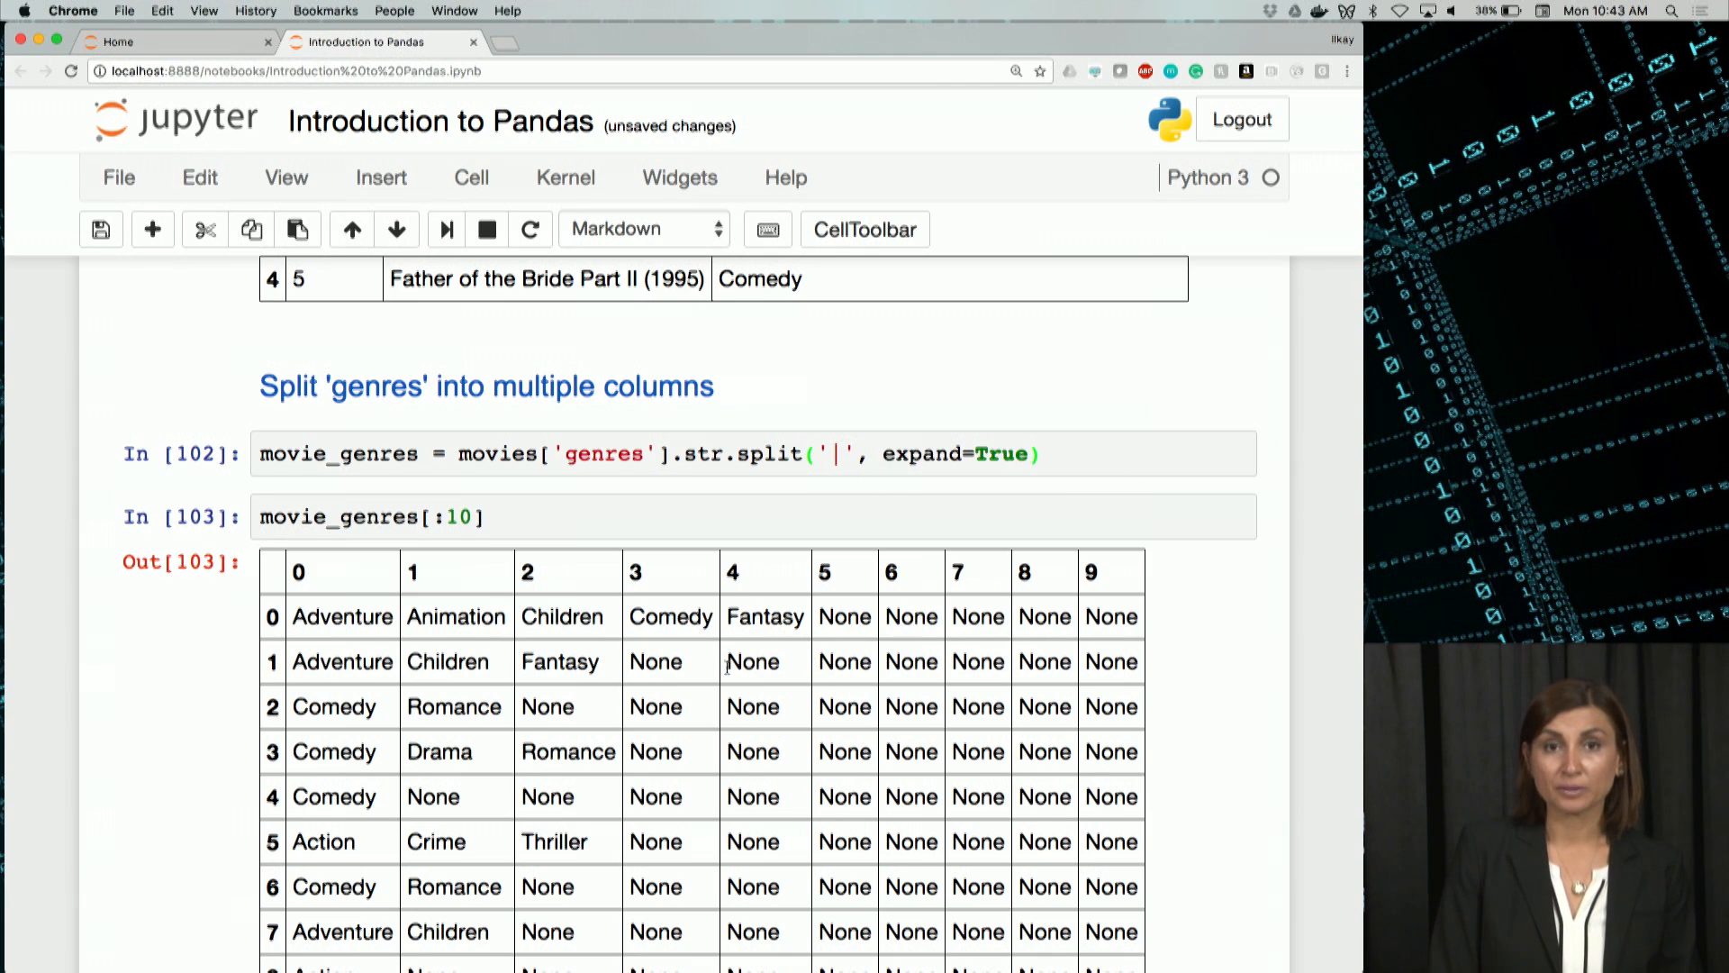
pyautogui.scroll(-3)
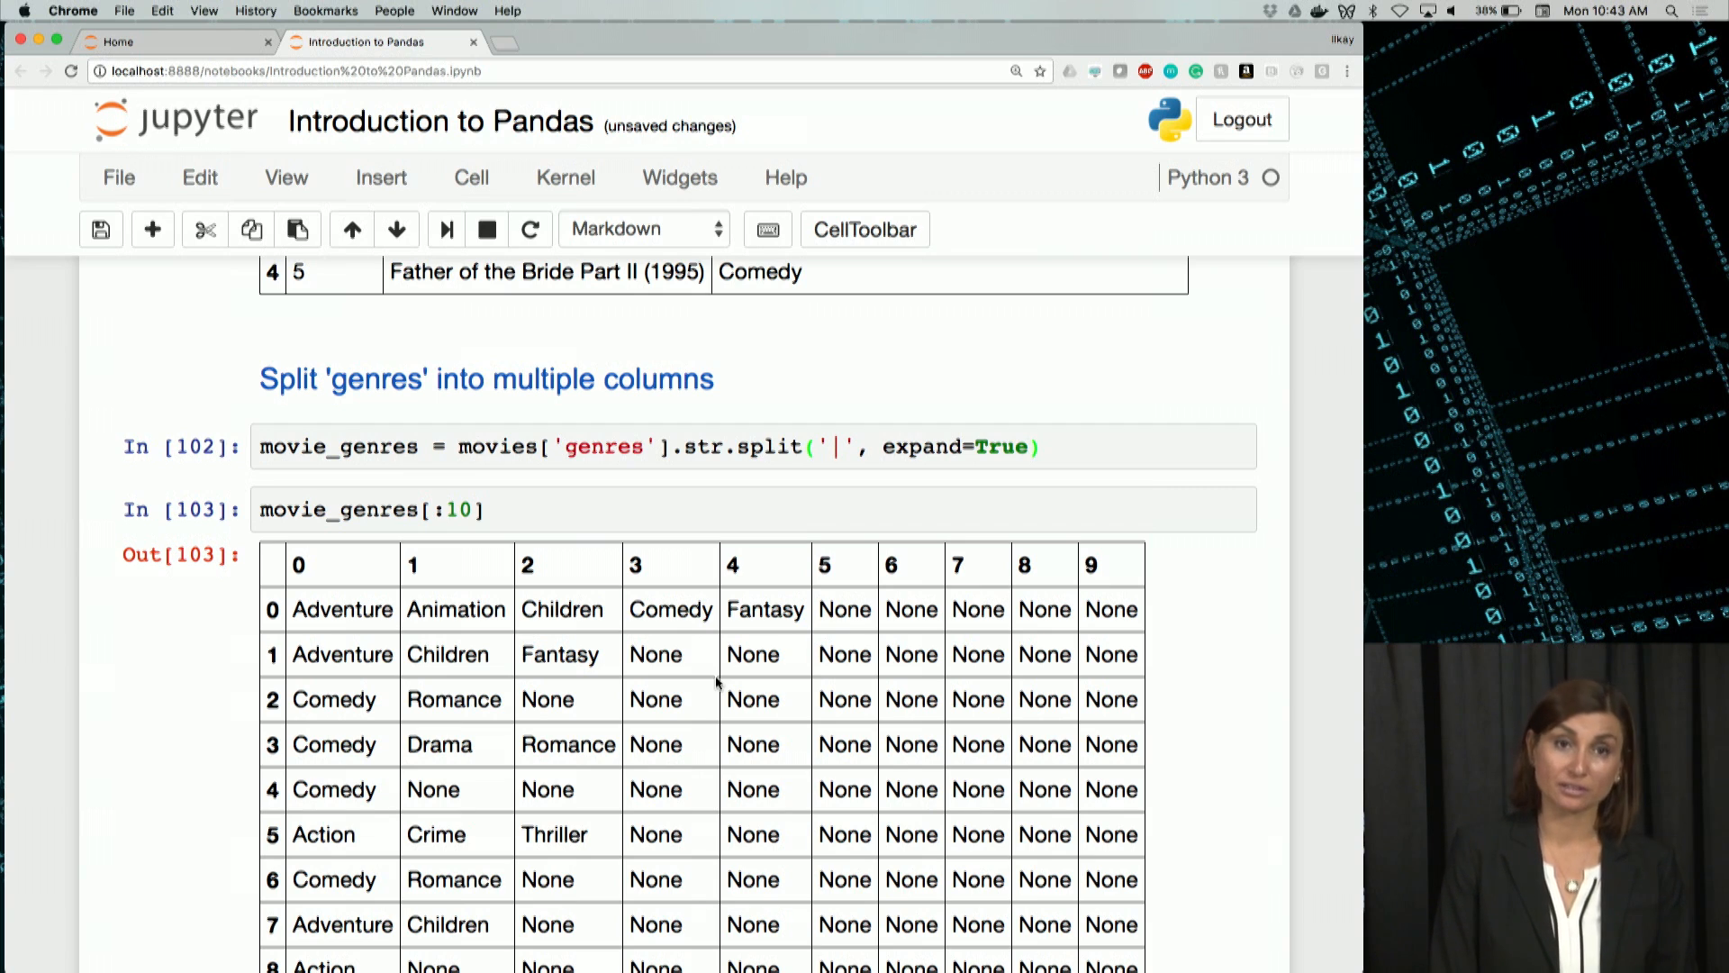
pyautogui.scroll(-3)
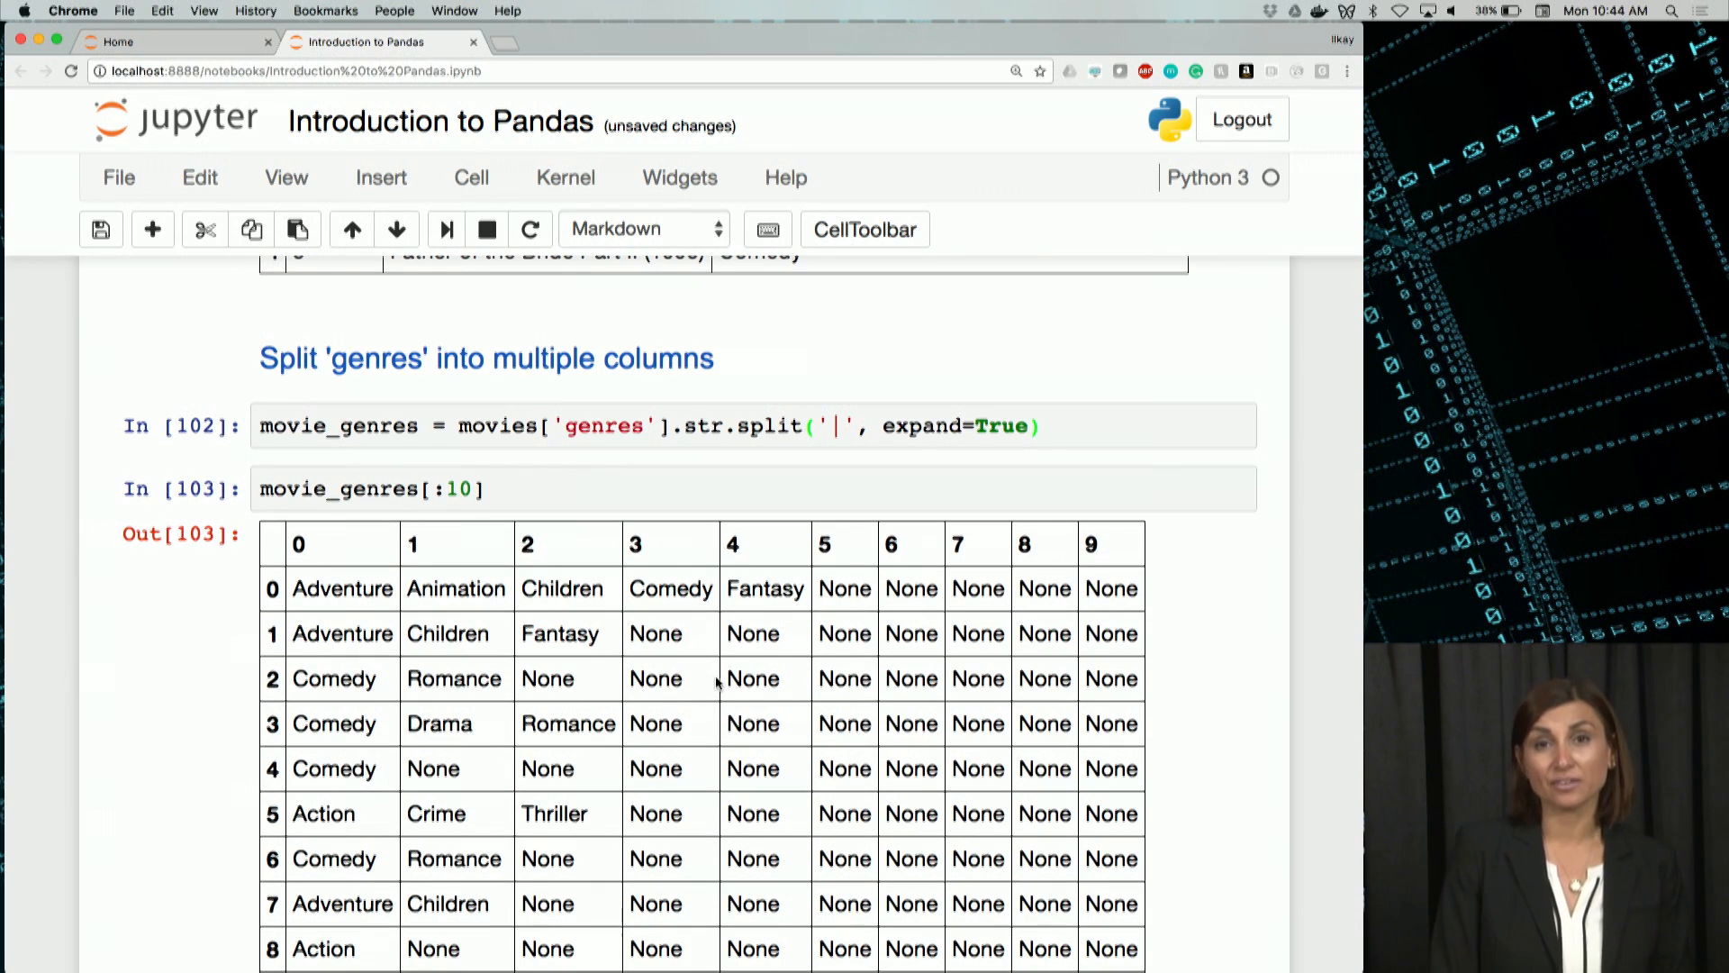
pyautogui.scroll(-3)
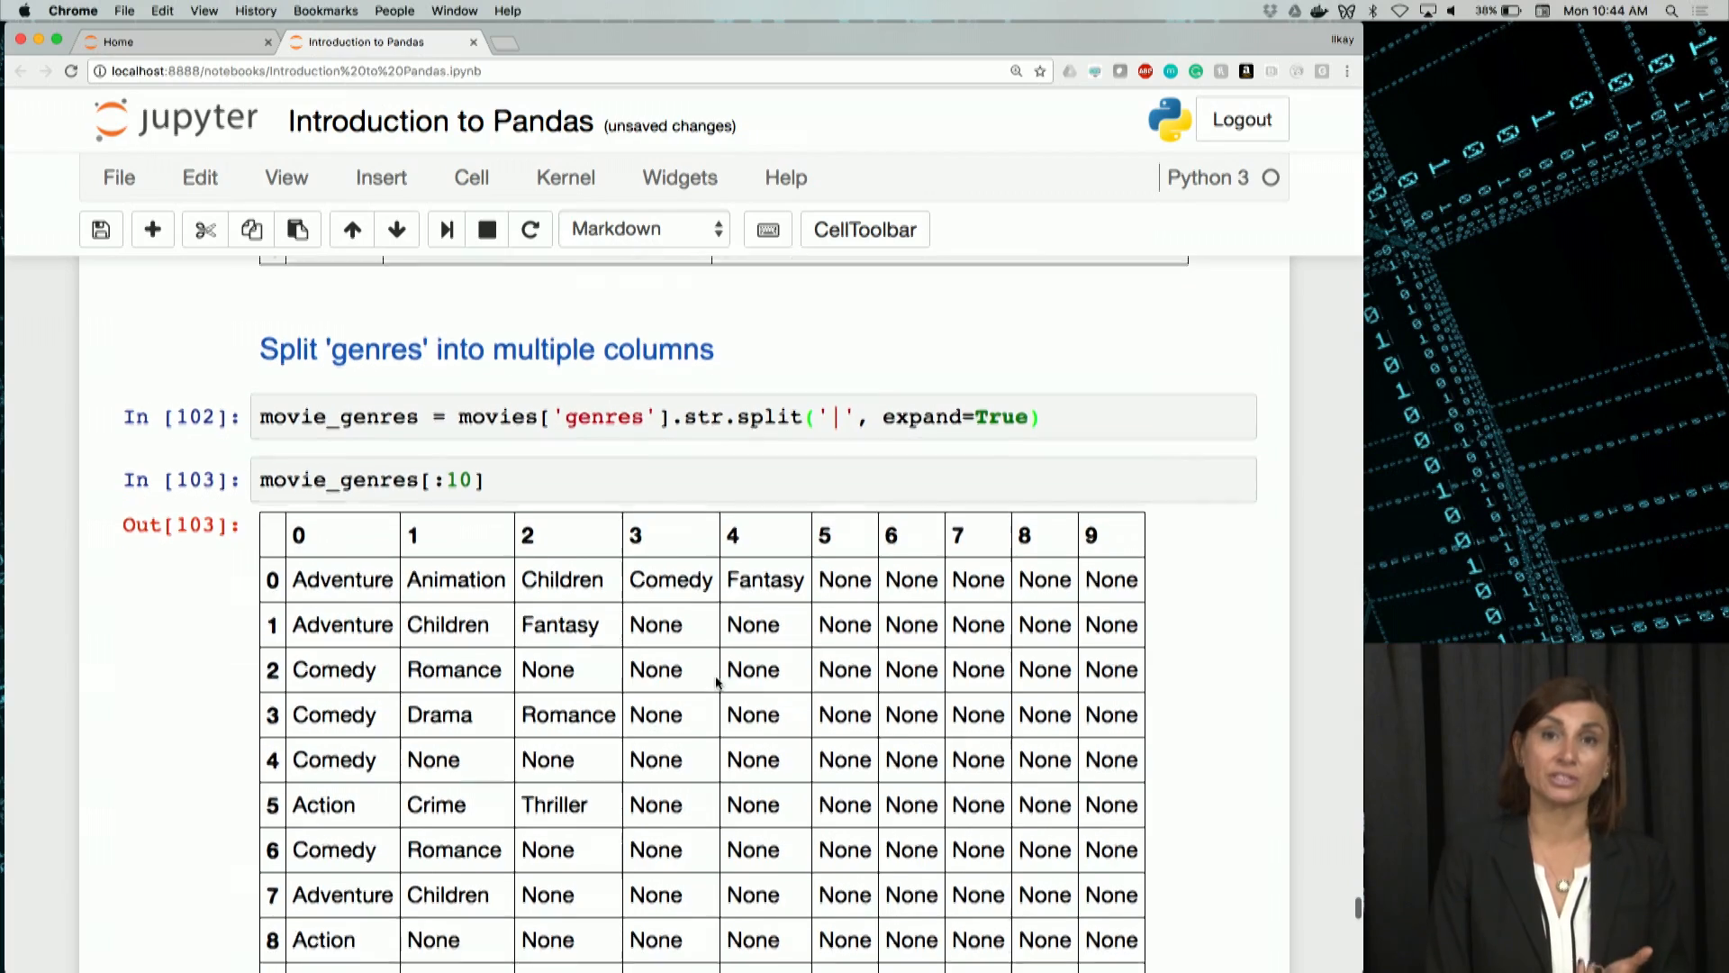
pyautogui.scroll(-3)
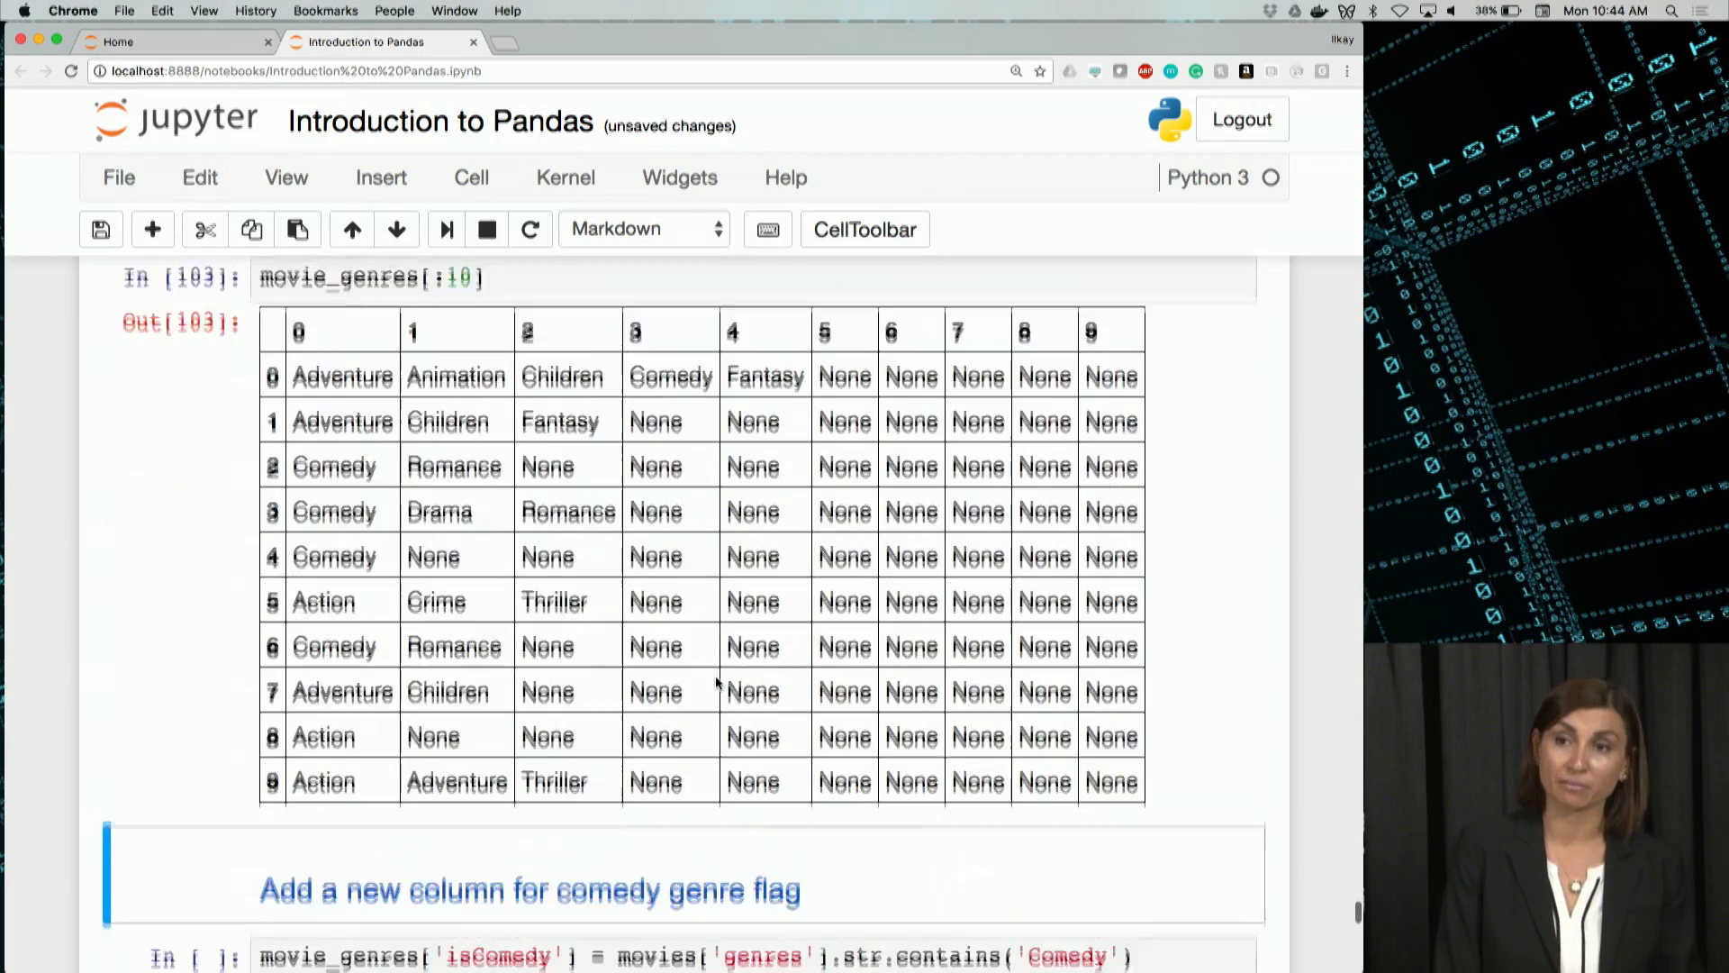
pyautogui.scroll(-3)
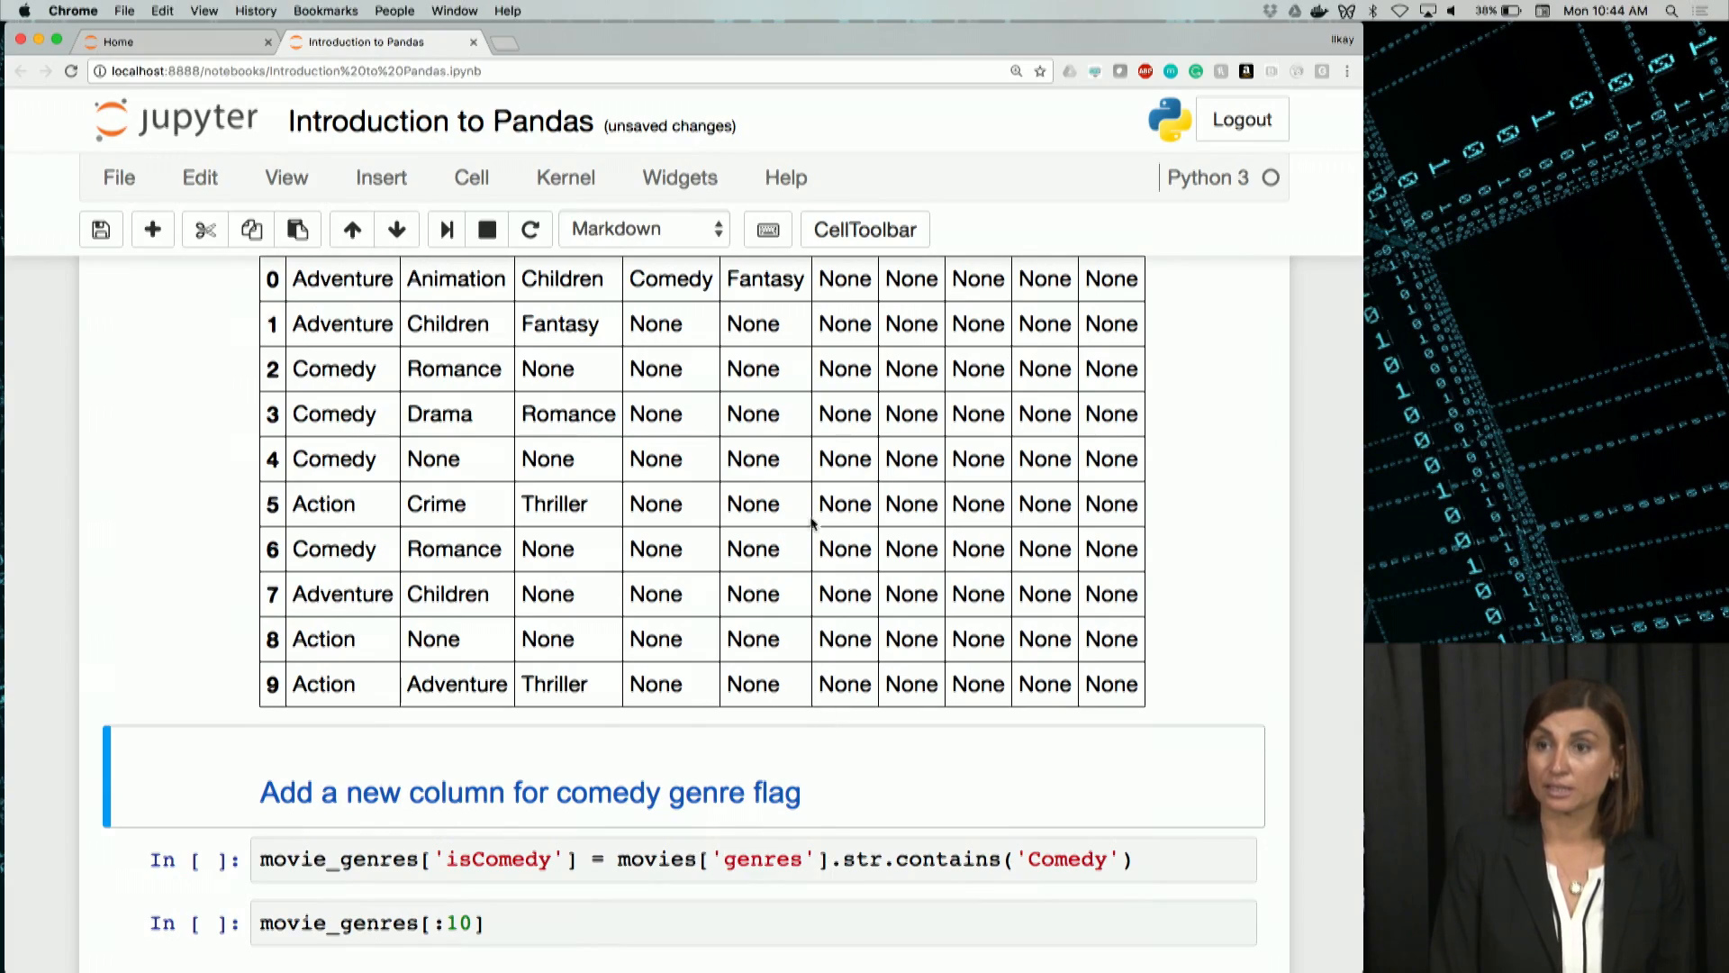
pyautogui.scroll(-3)
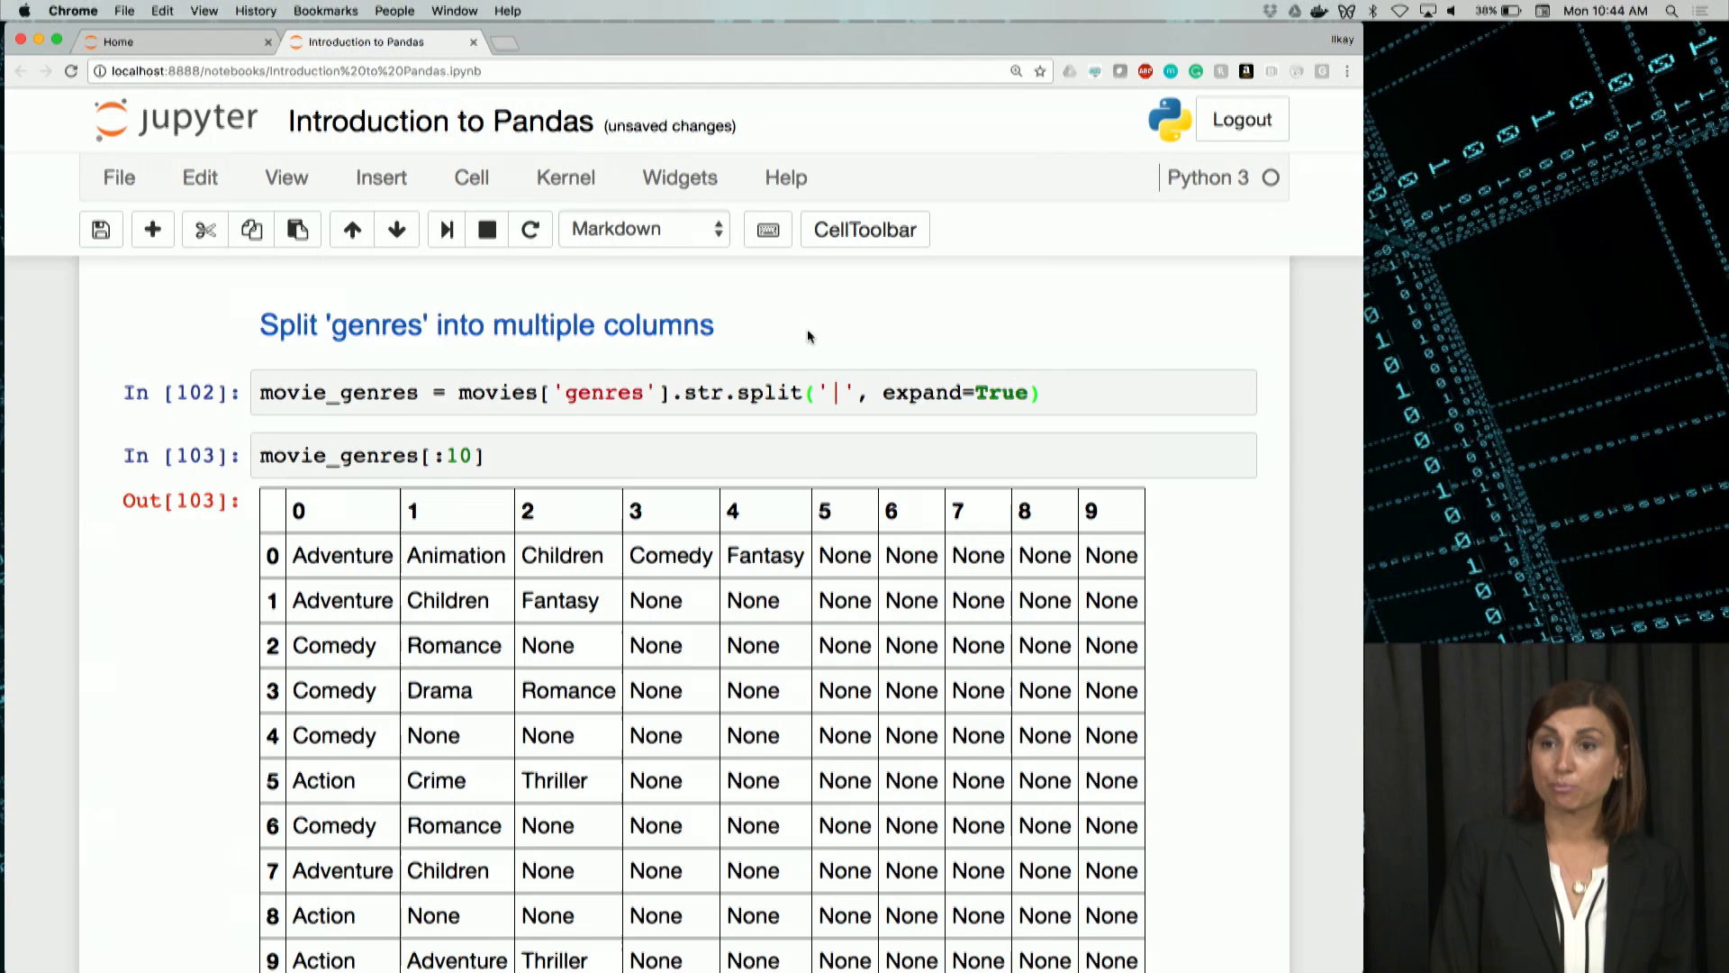
pyautogui.scroll(-3)
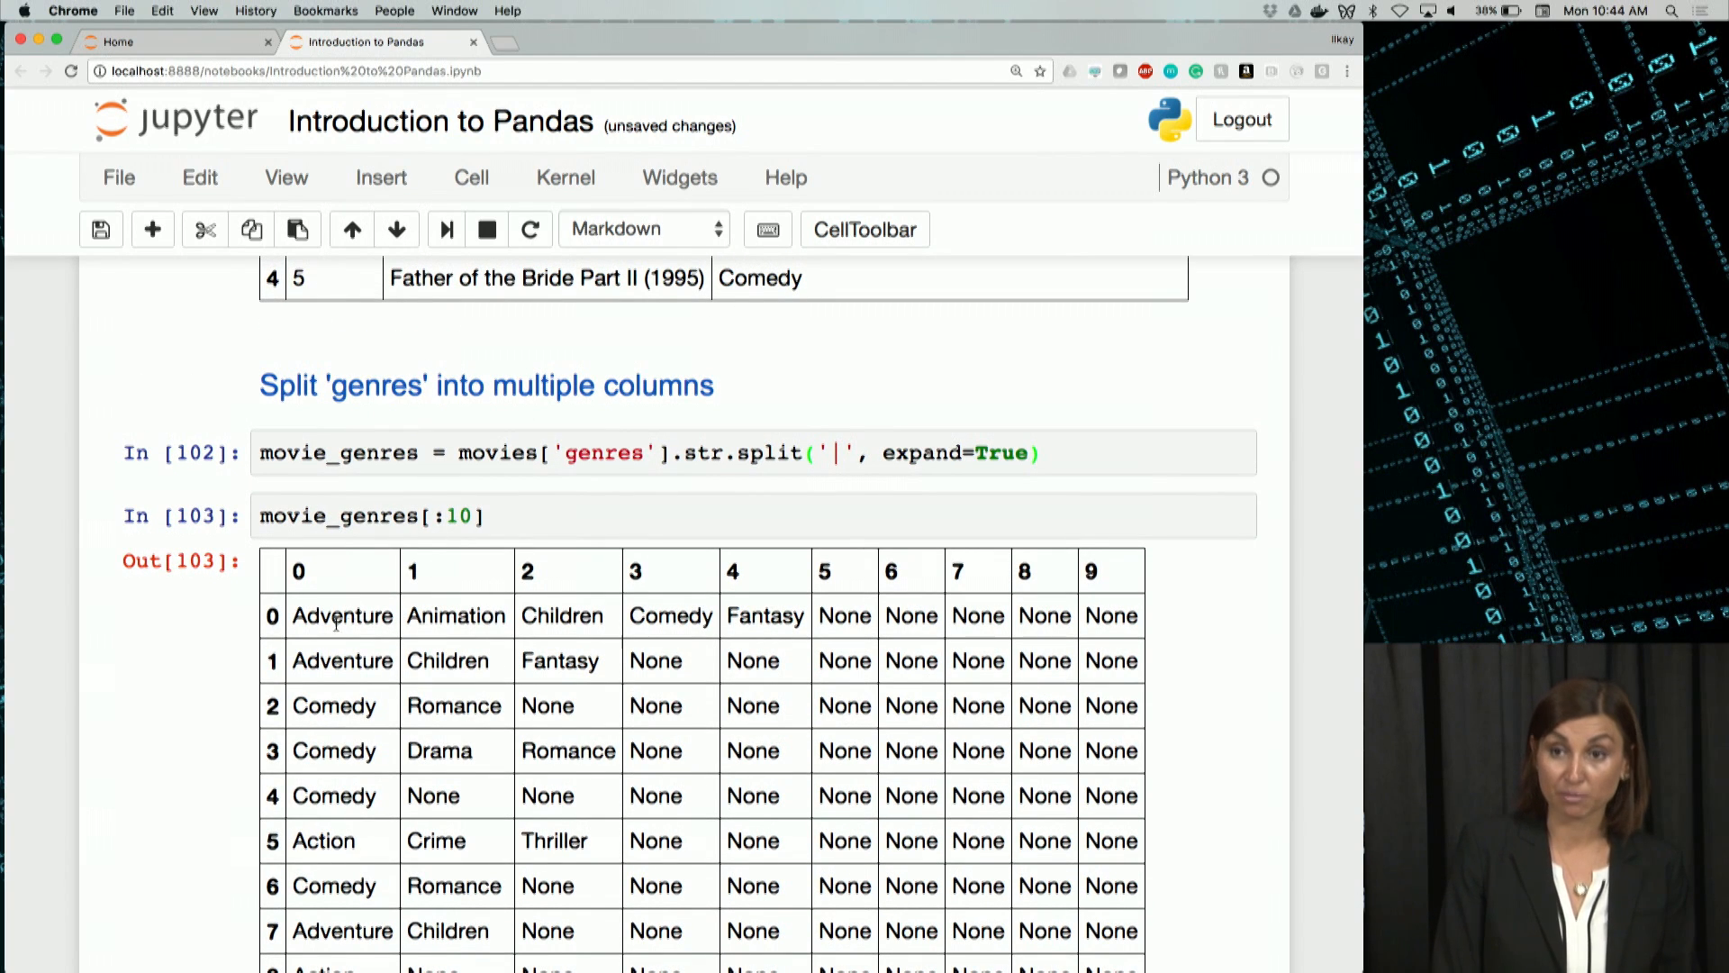
pyautogui.scroll(-3)
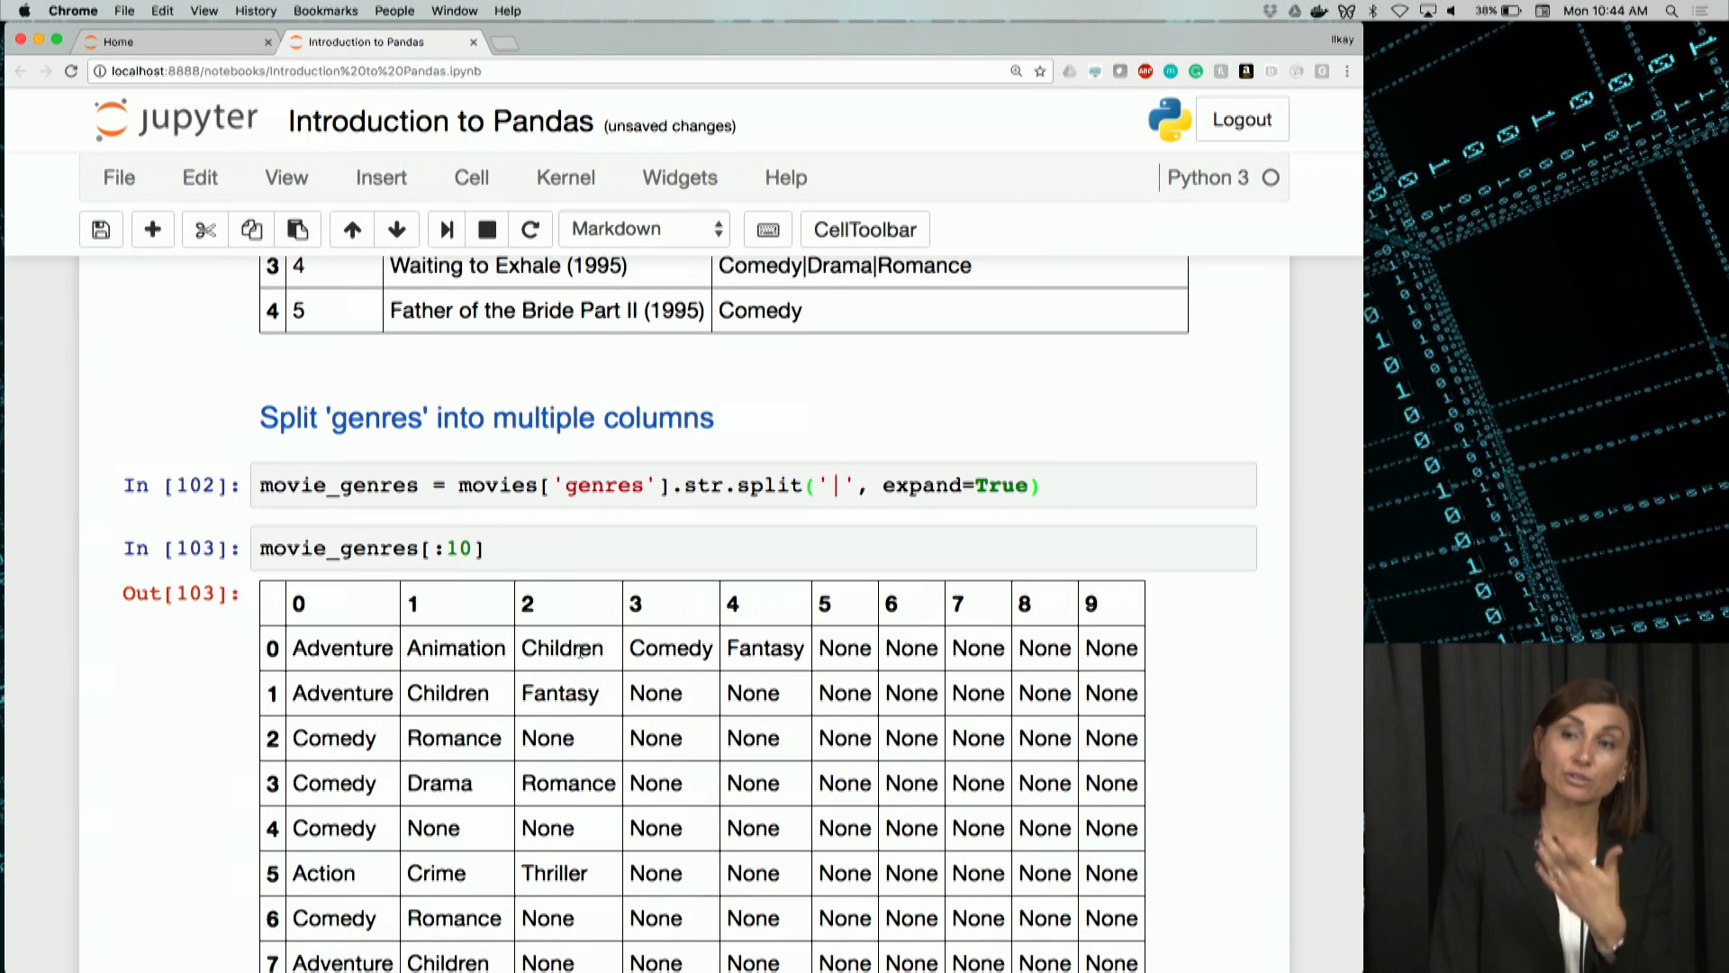
pyautogui.scroll(-3)
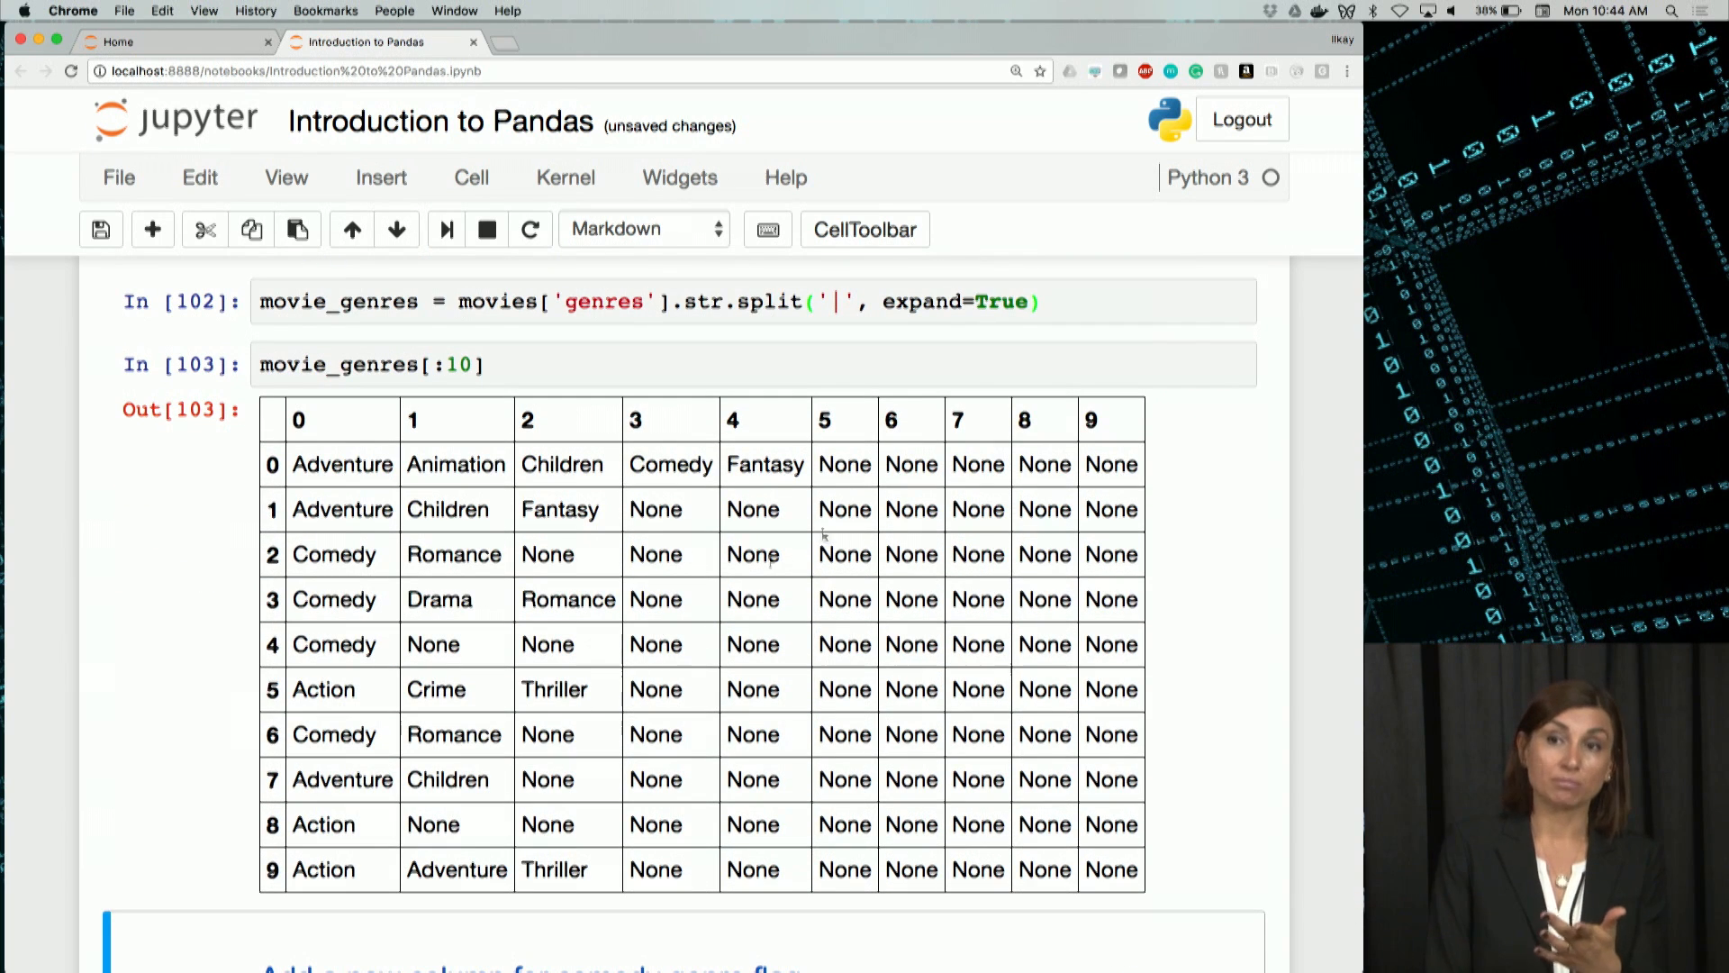
pyautogui.moveTo(792, 446)
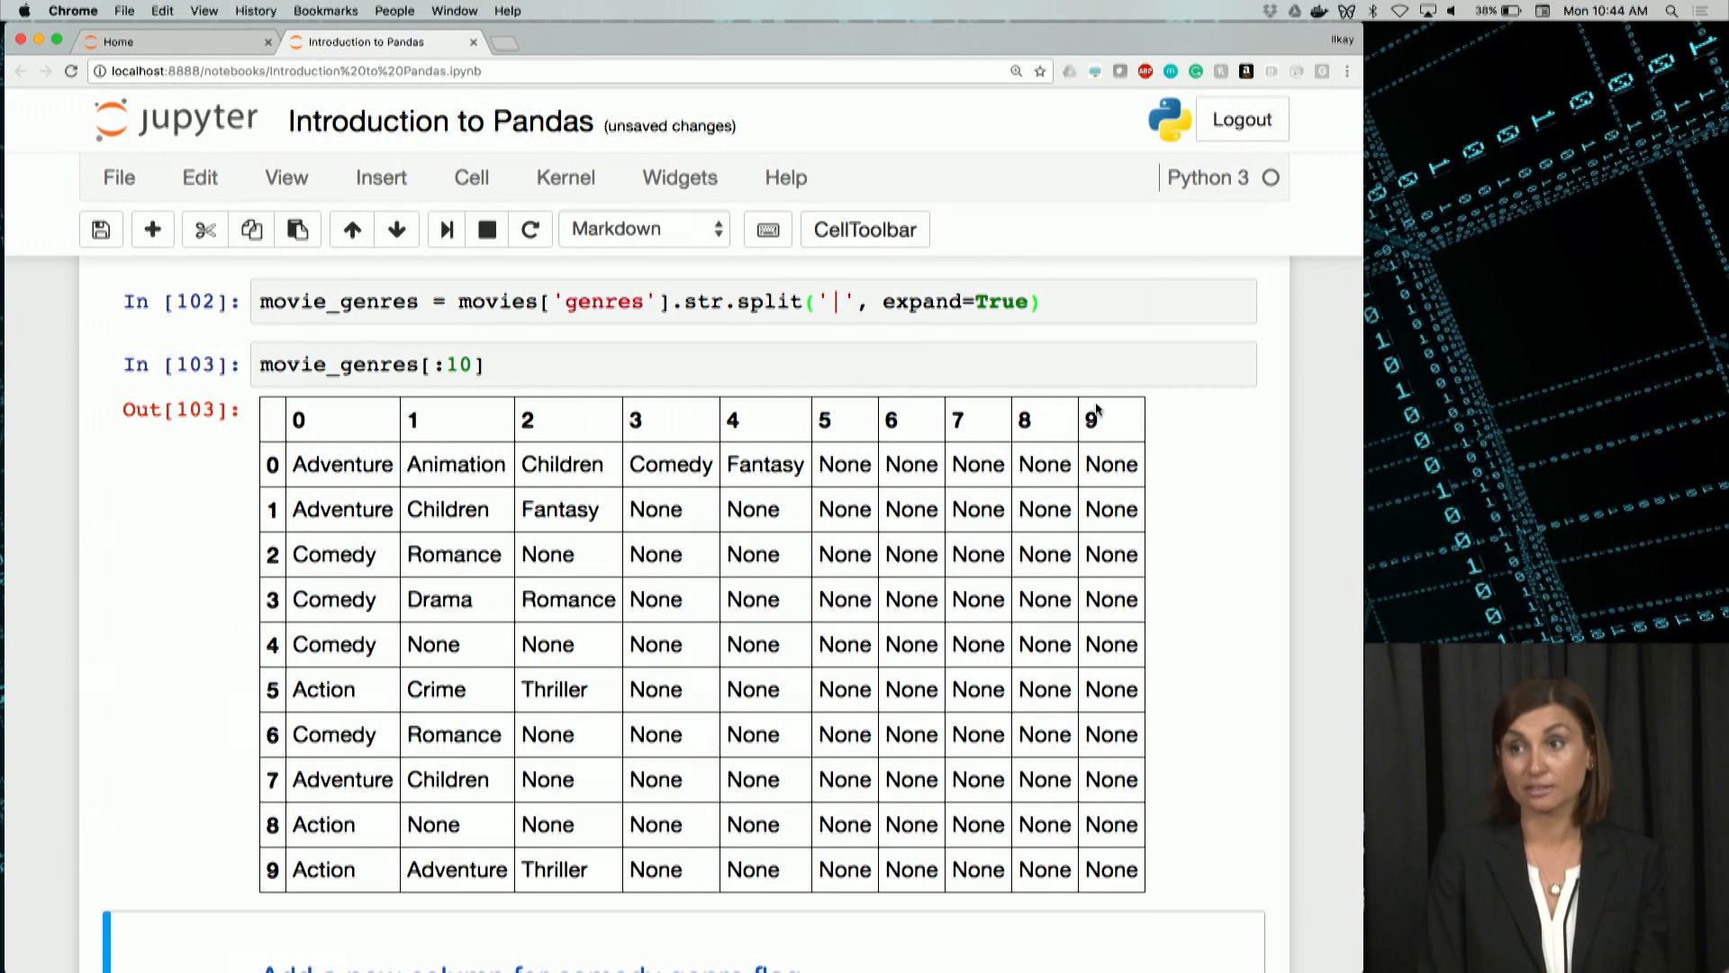
pyautogui.moveTo(1074, 417)
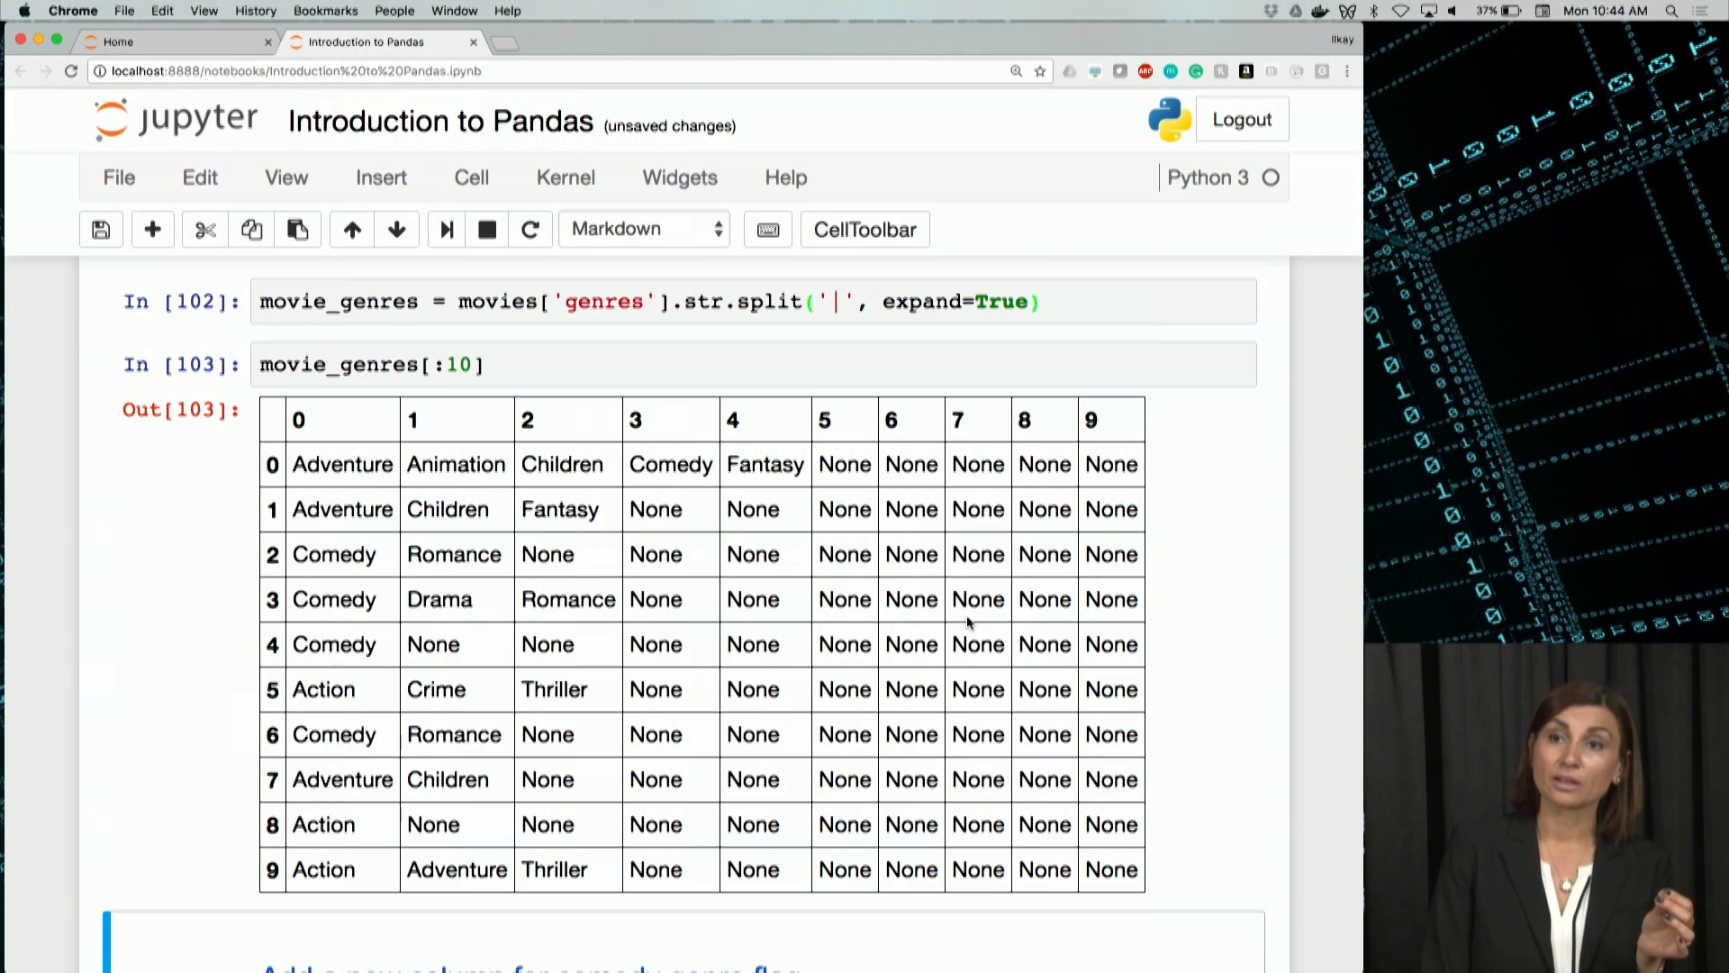
pyautogui.scroll(-3)
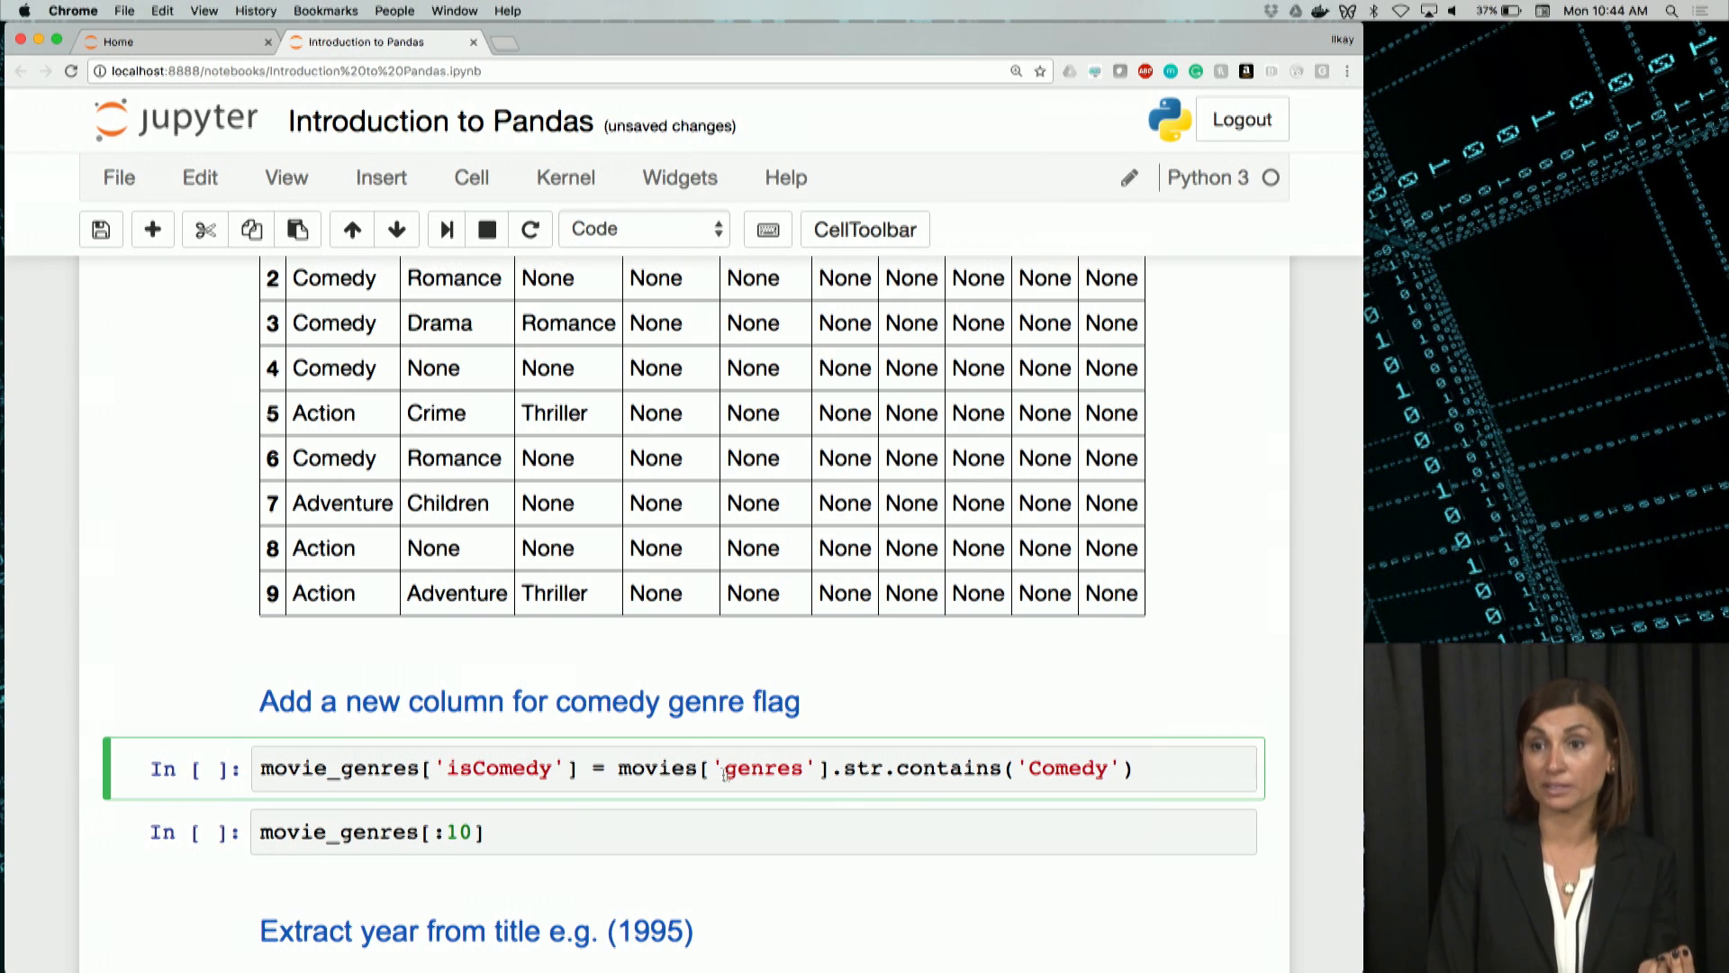
# Run the isComedy flag line and scroll to the True/False movie_genres preview
pyautogui.tripleClick(694, 768)
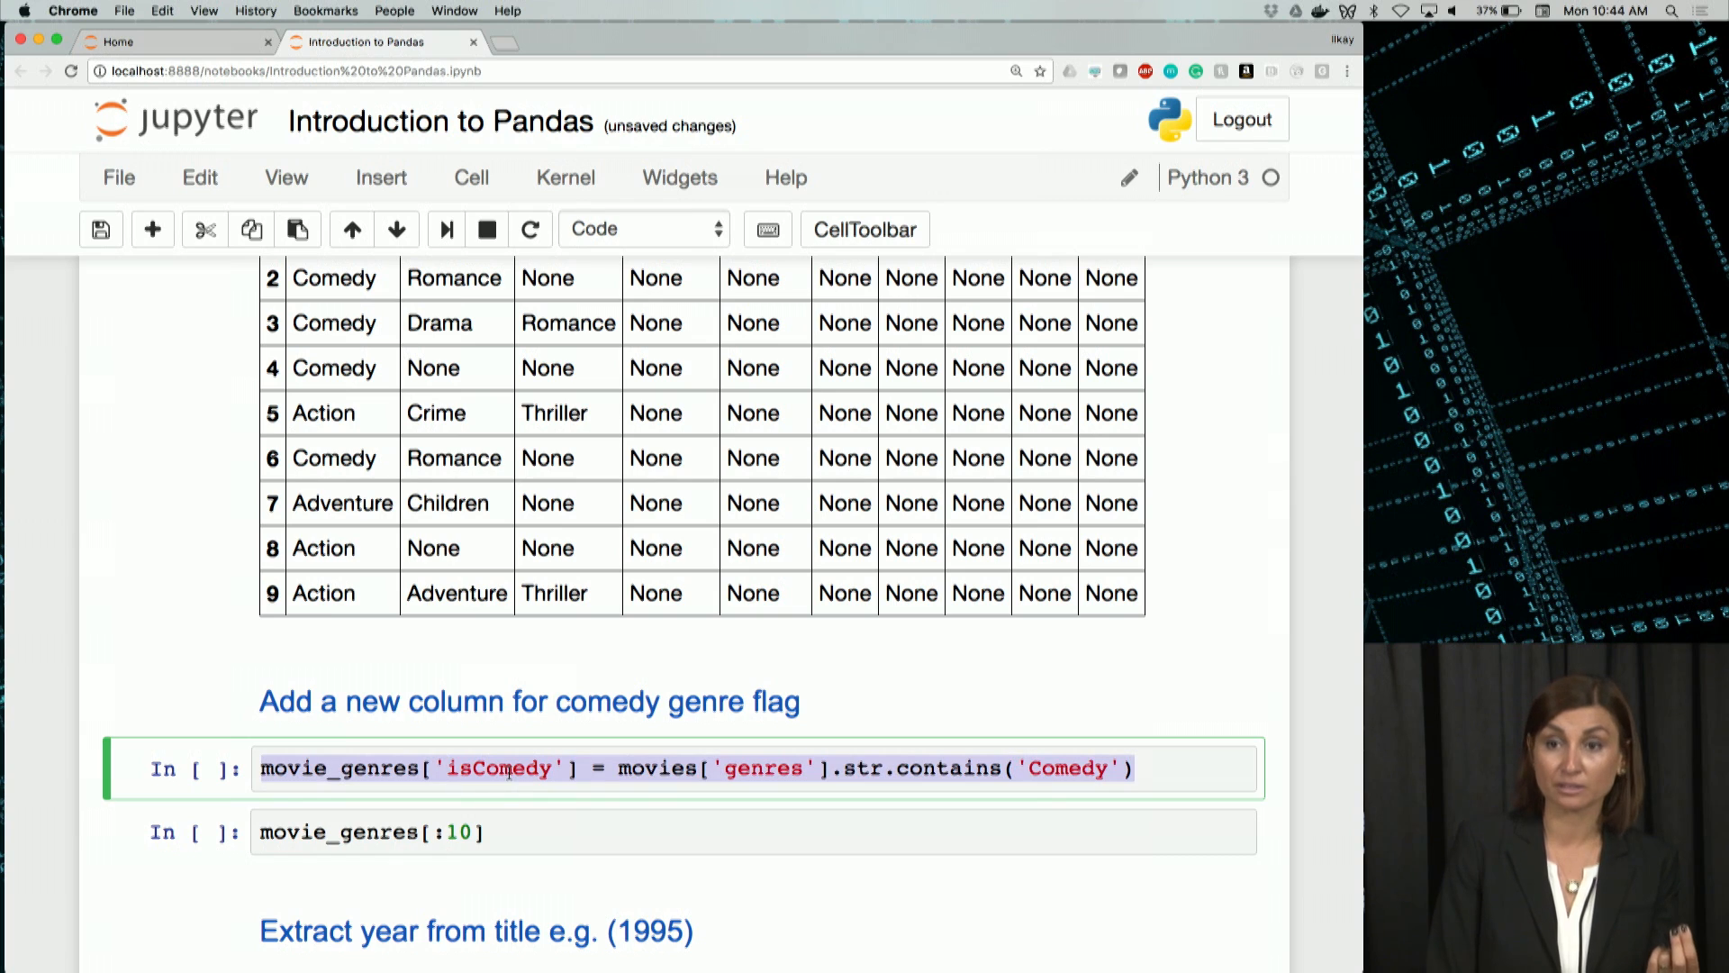
pyautogui.press('shift+enter')
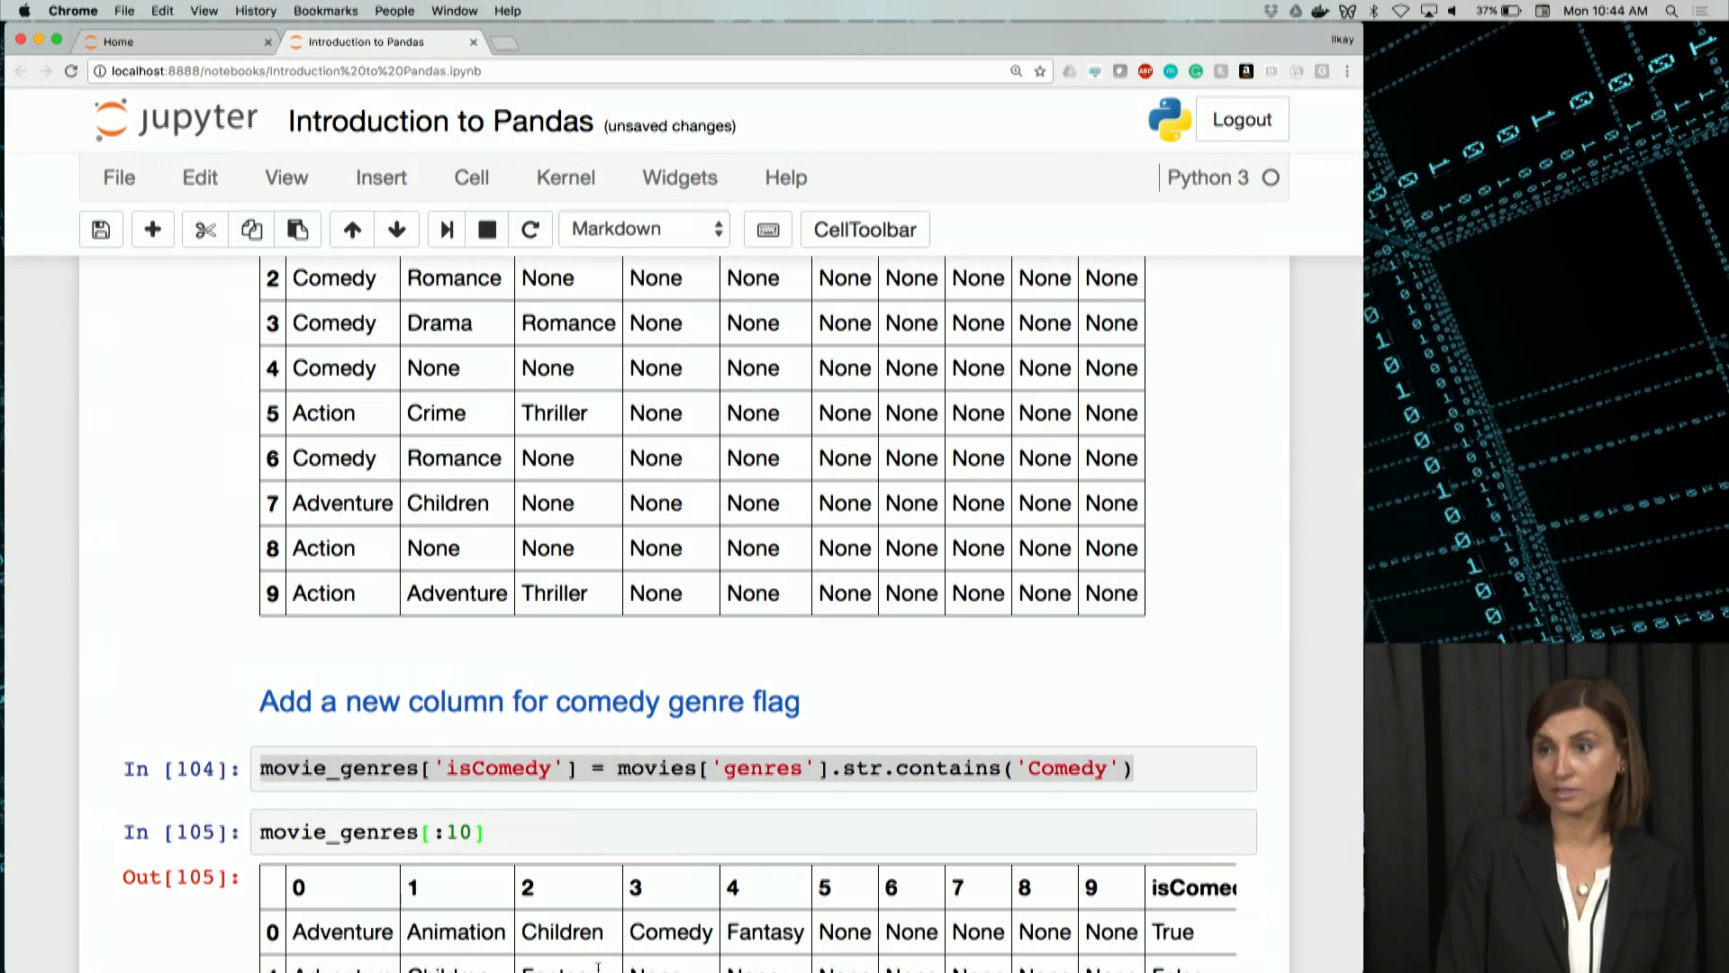
pyautogui.scroll(-3)
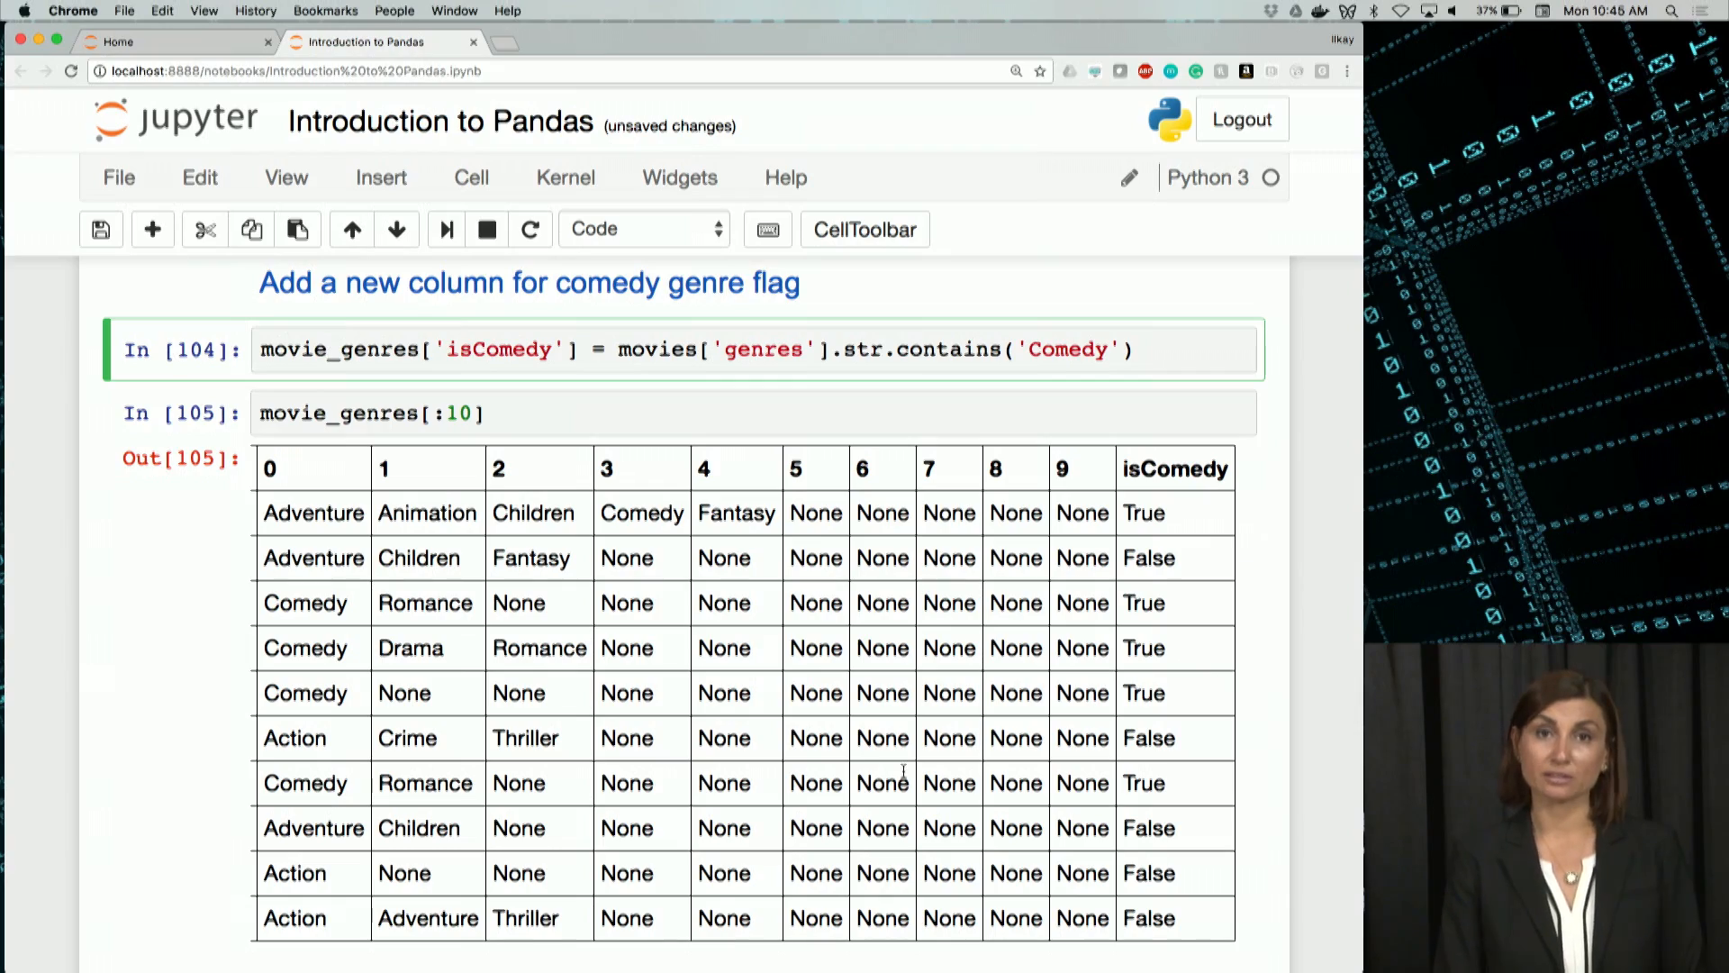
pyautogui.scroll(-3)
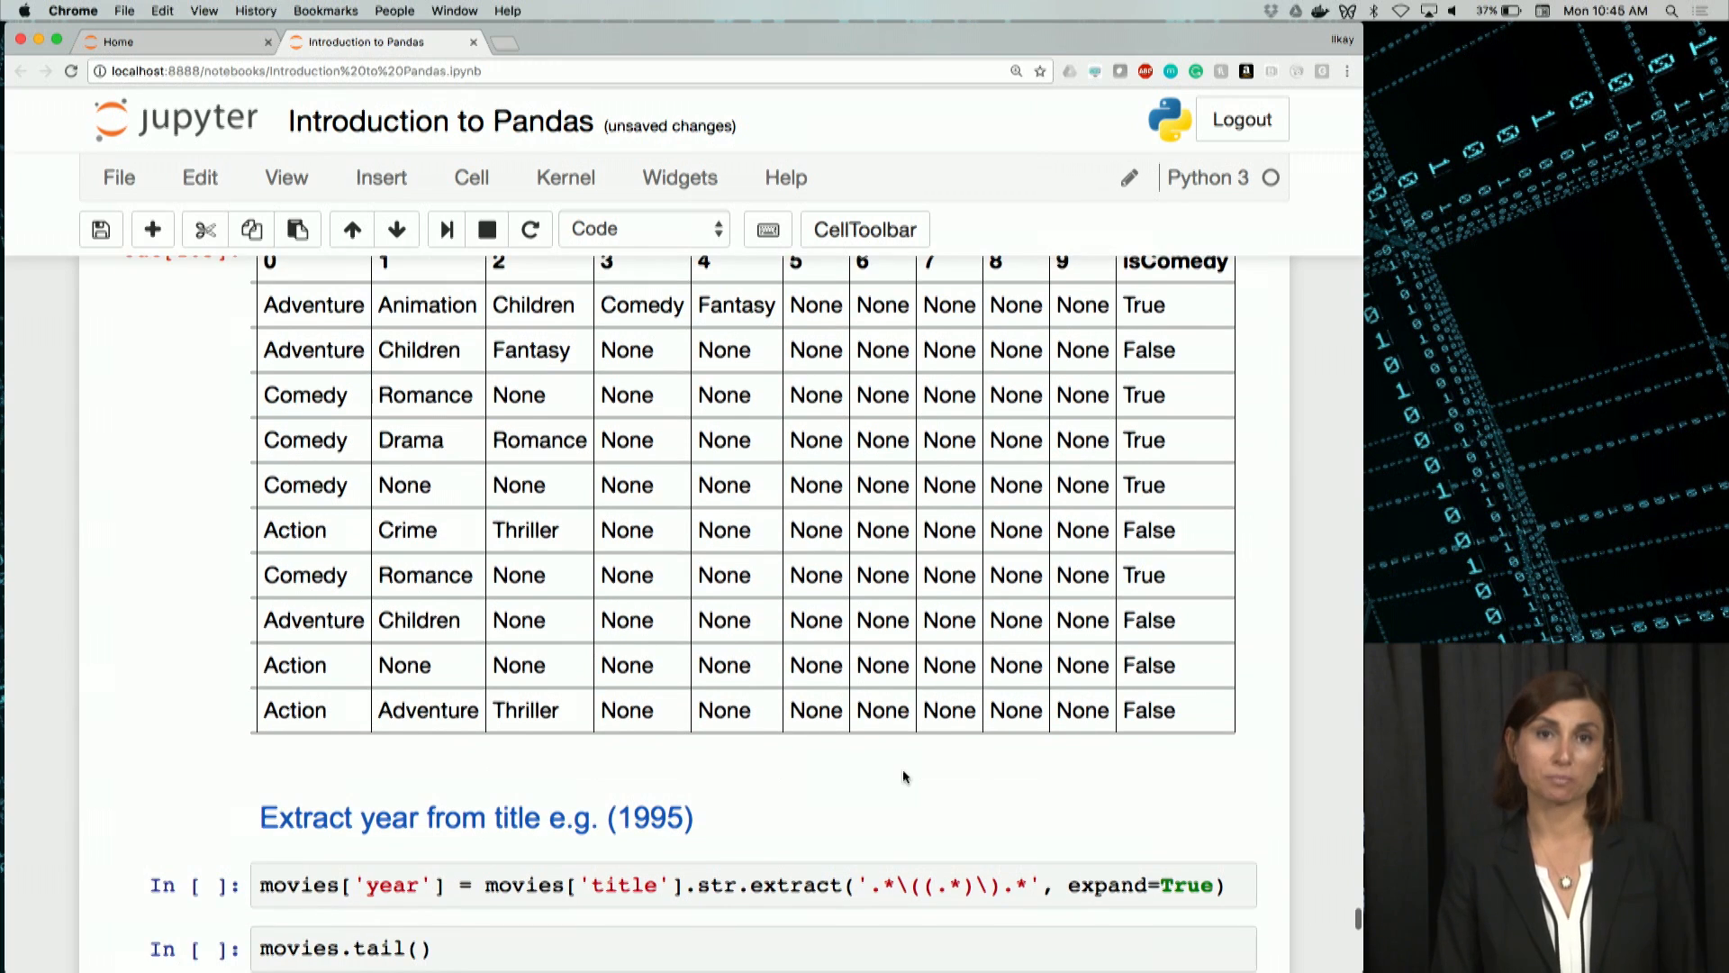
pyautogui.scroll(-3)
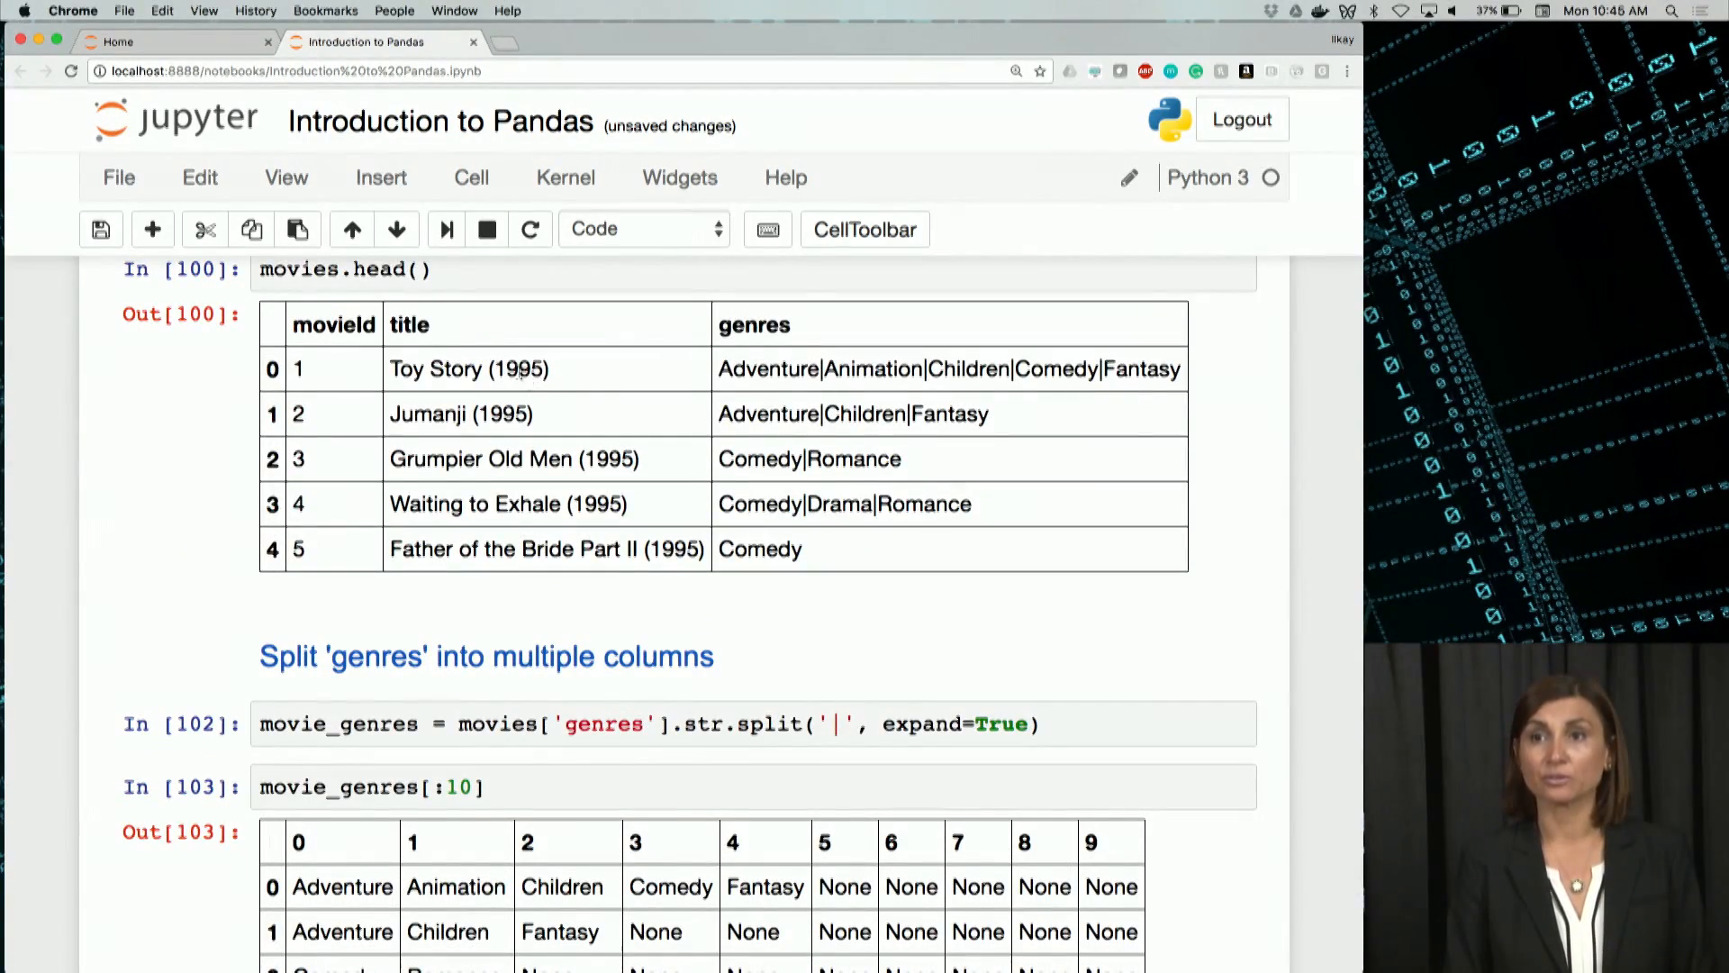
pyautogui.doubleClick(522, 368)
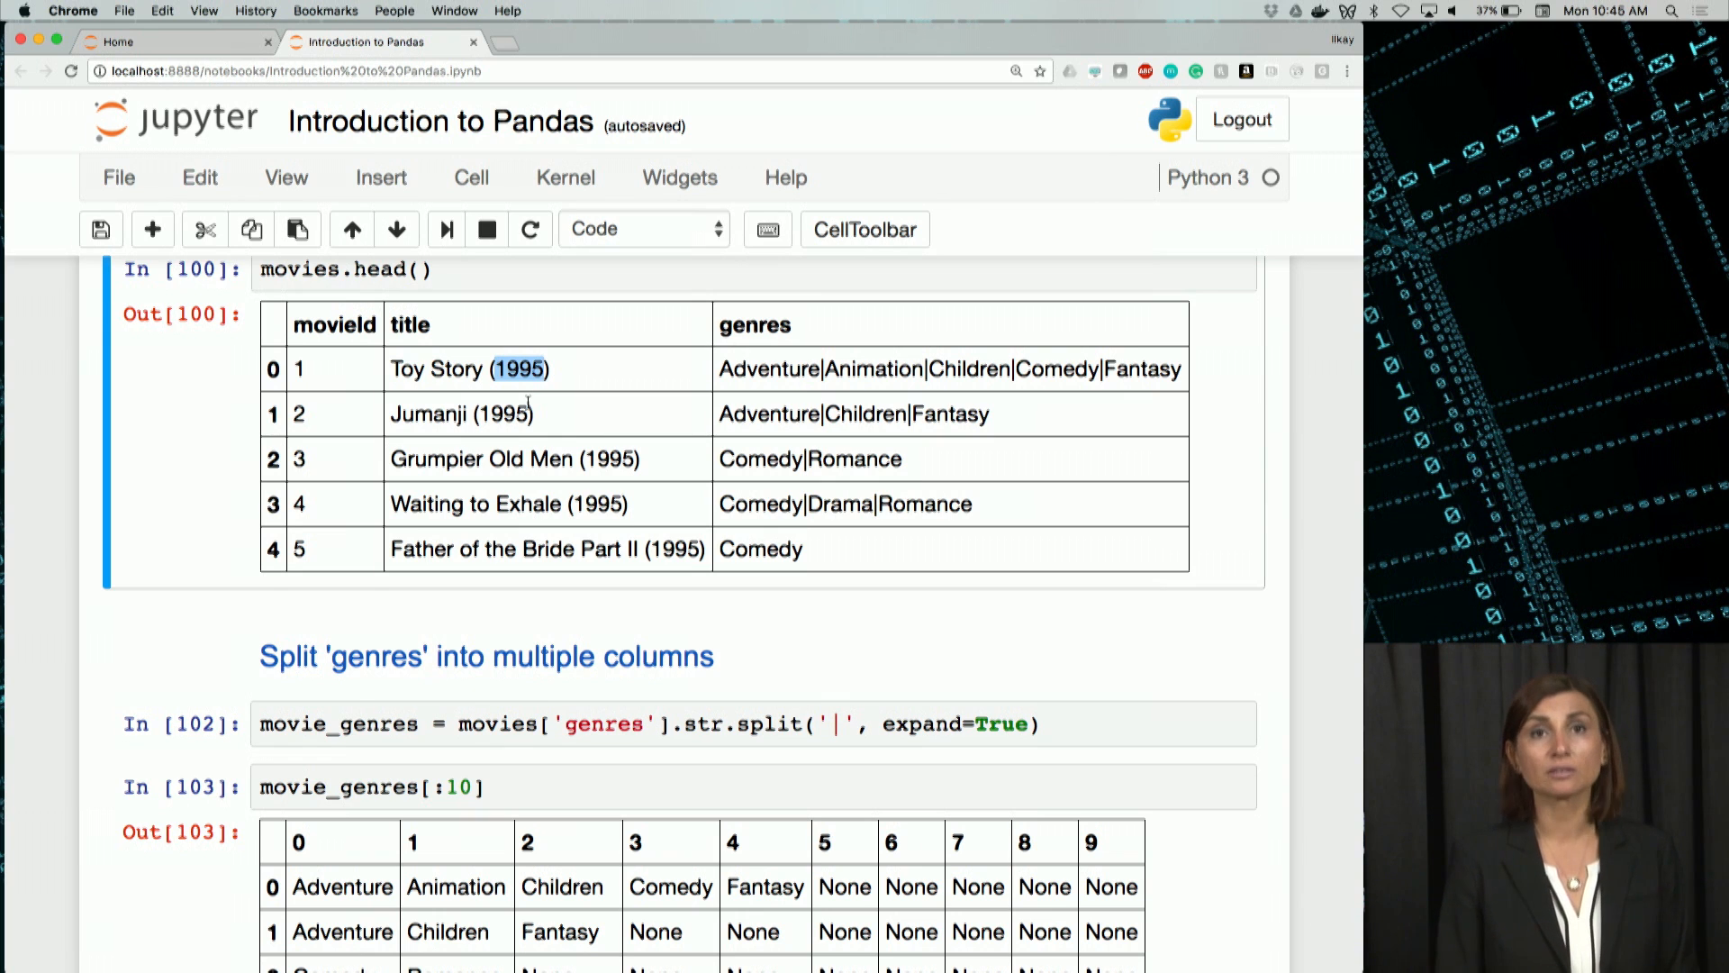
pyautogui.scroll(-3)
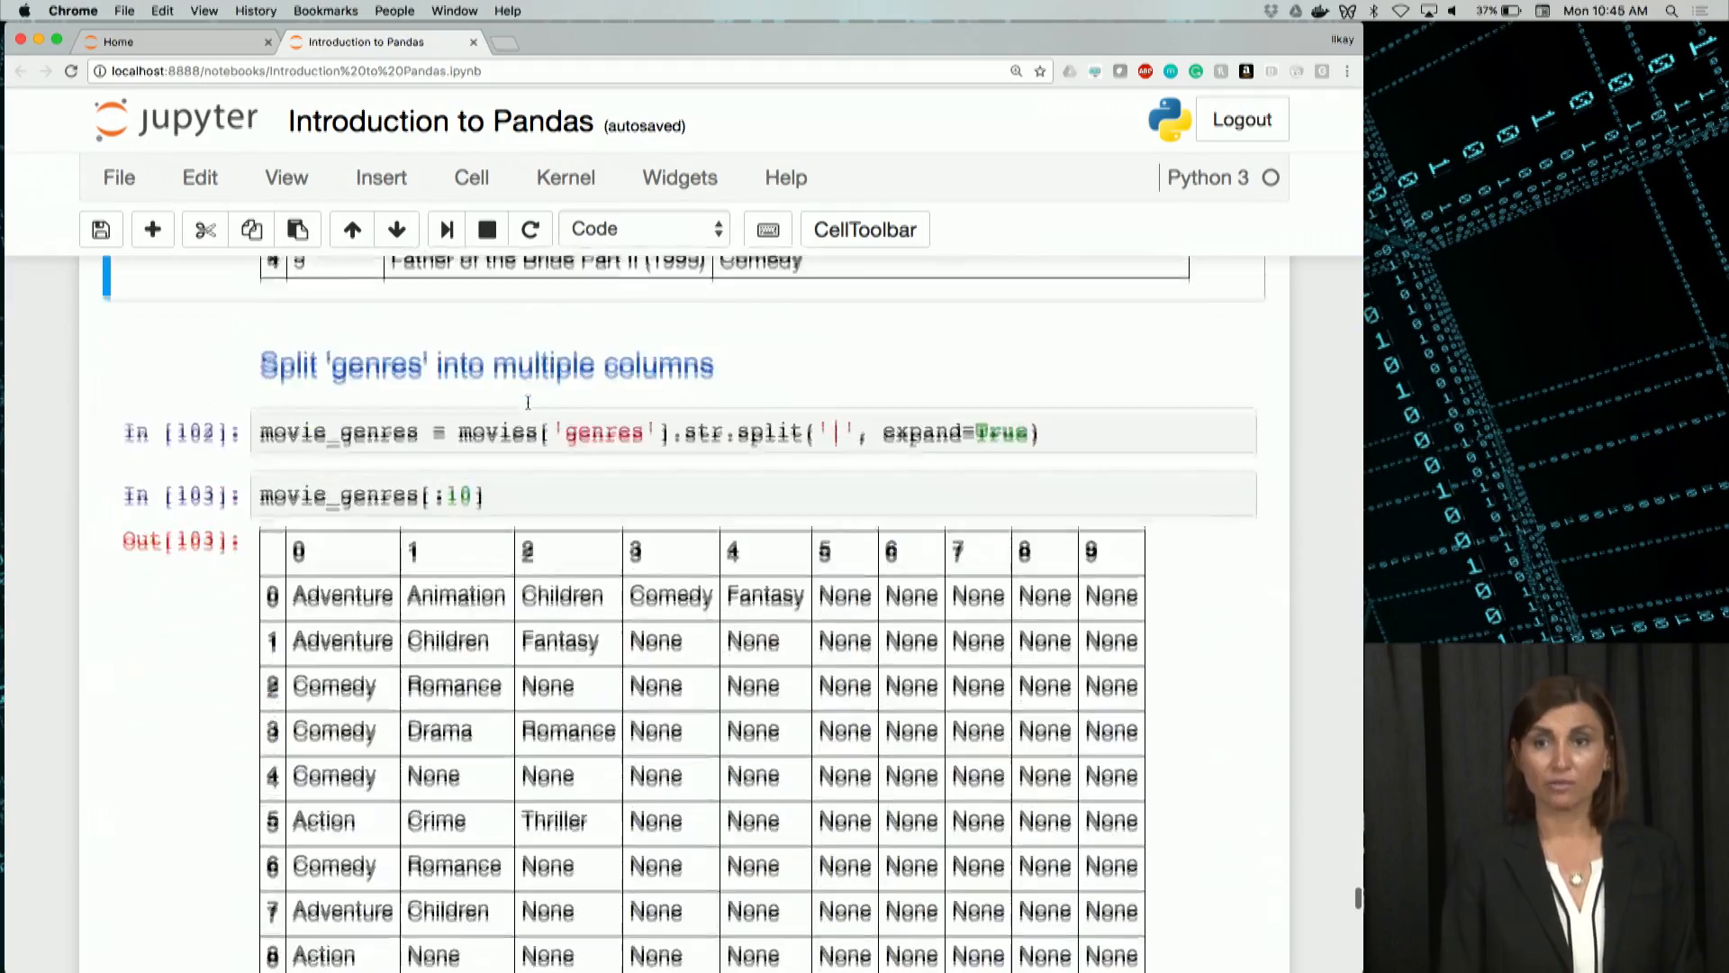
pyautogui.scroll(-3)
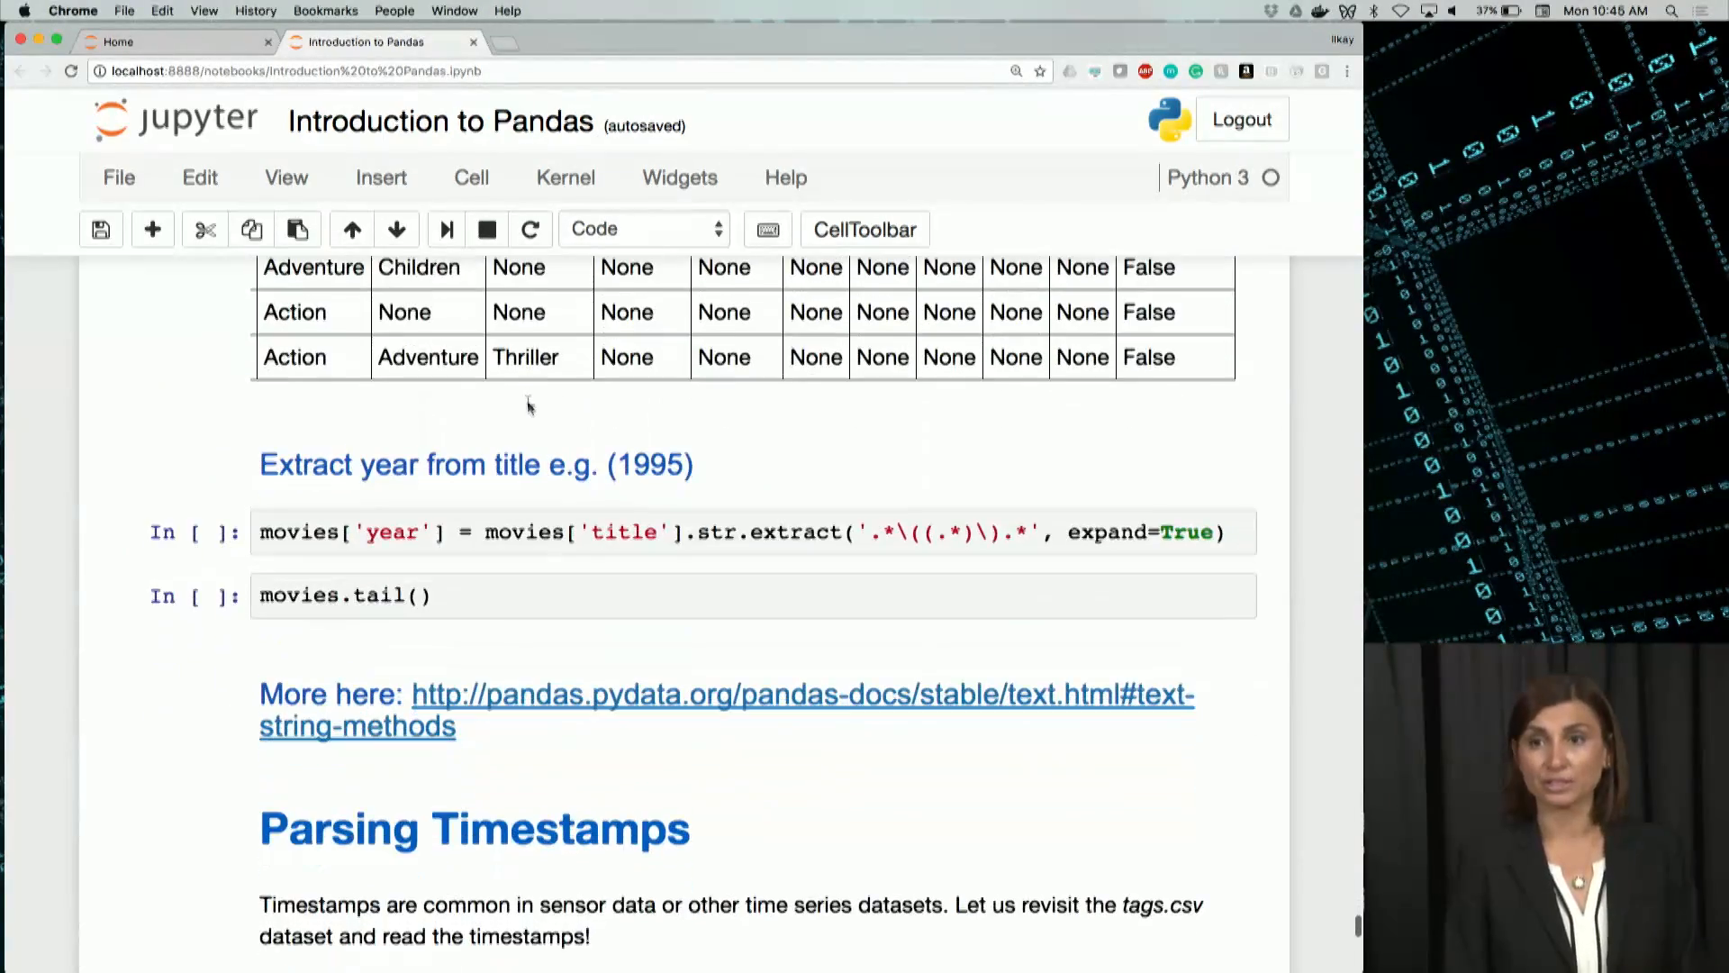
pyautogui.click(512, 531)
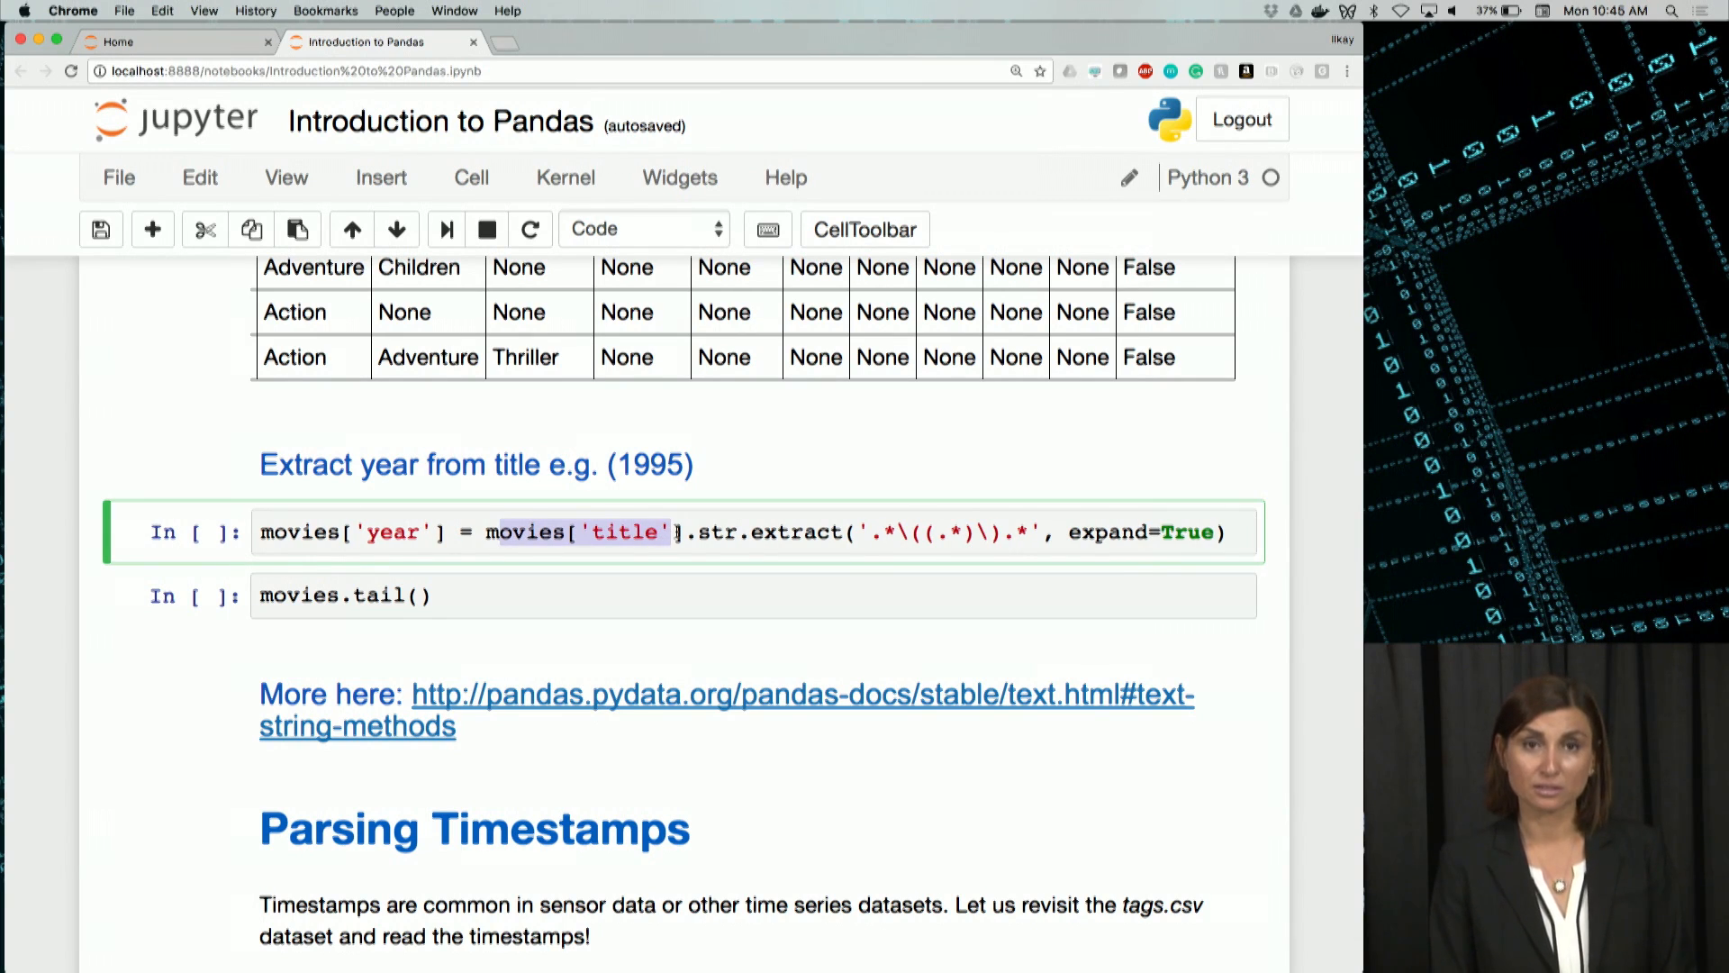
pyautogui.click(722, 532)
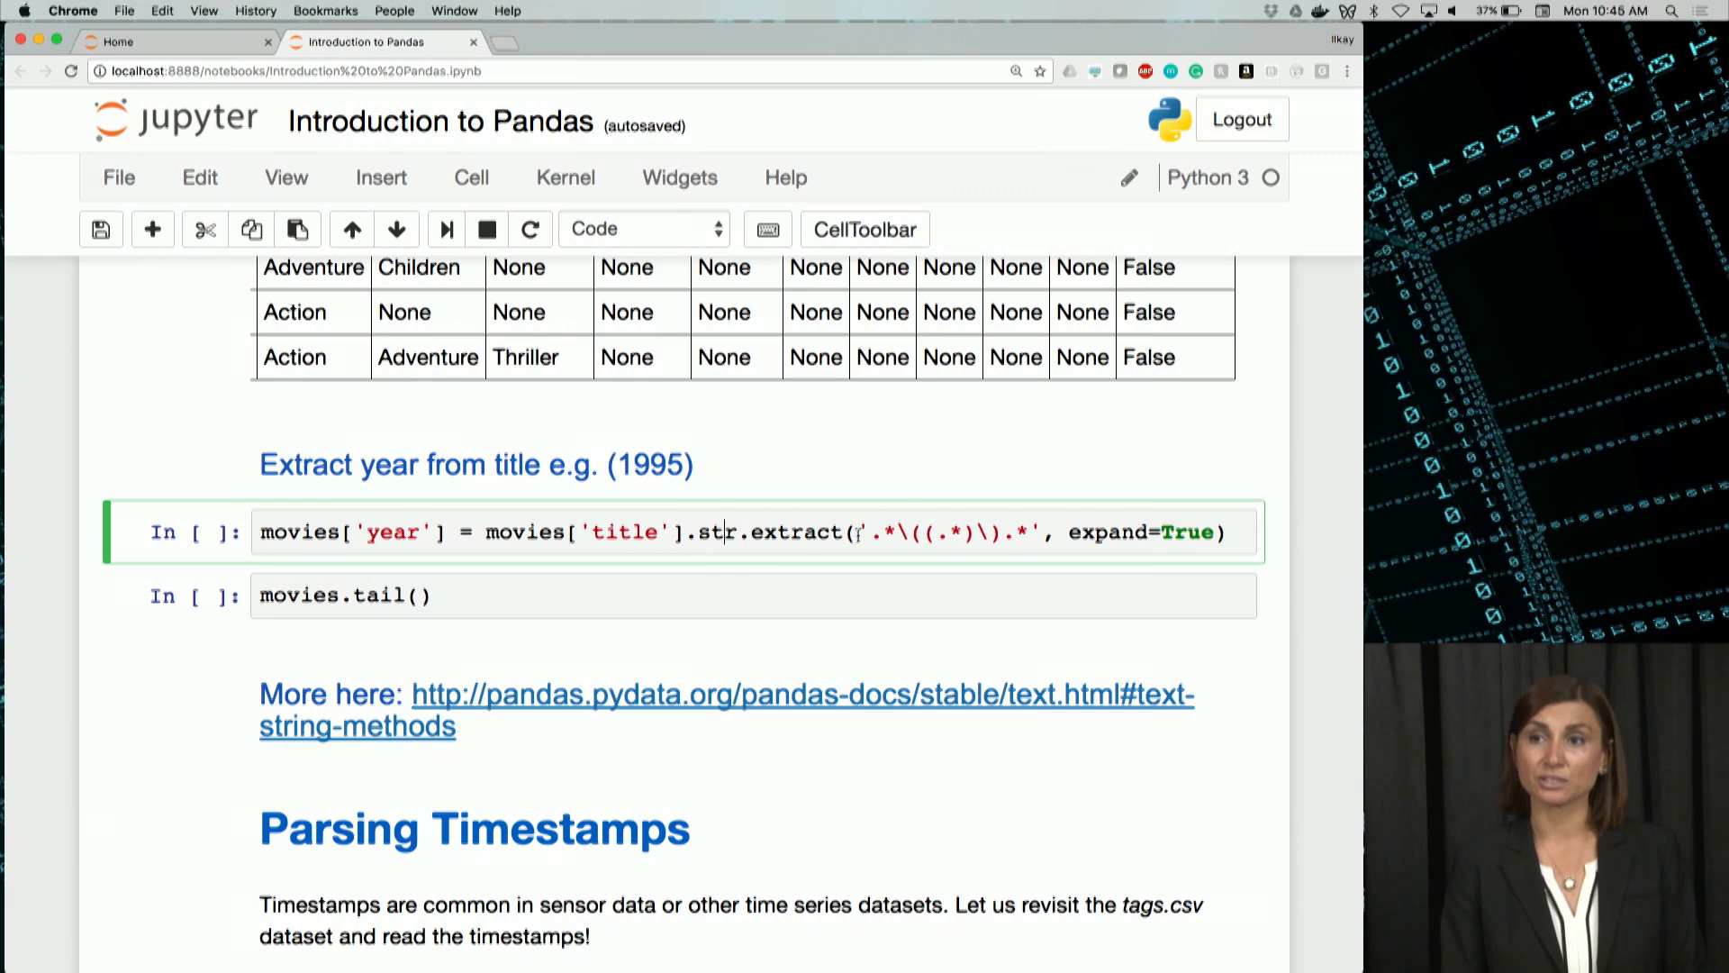
pyautogui.doubleClick(951, 532)
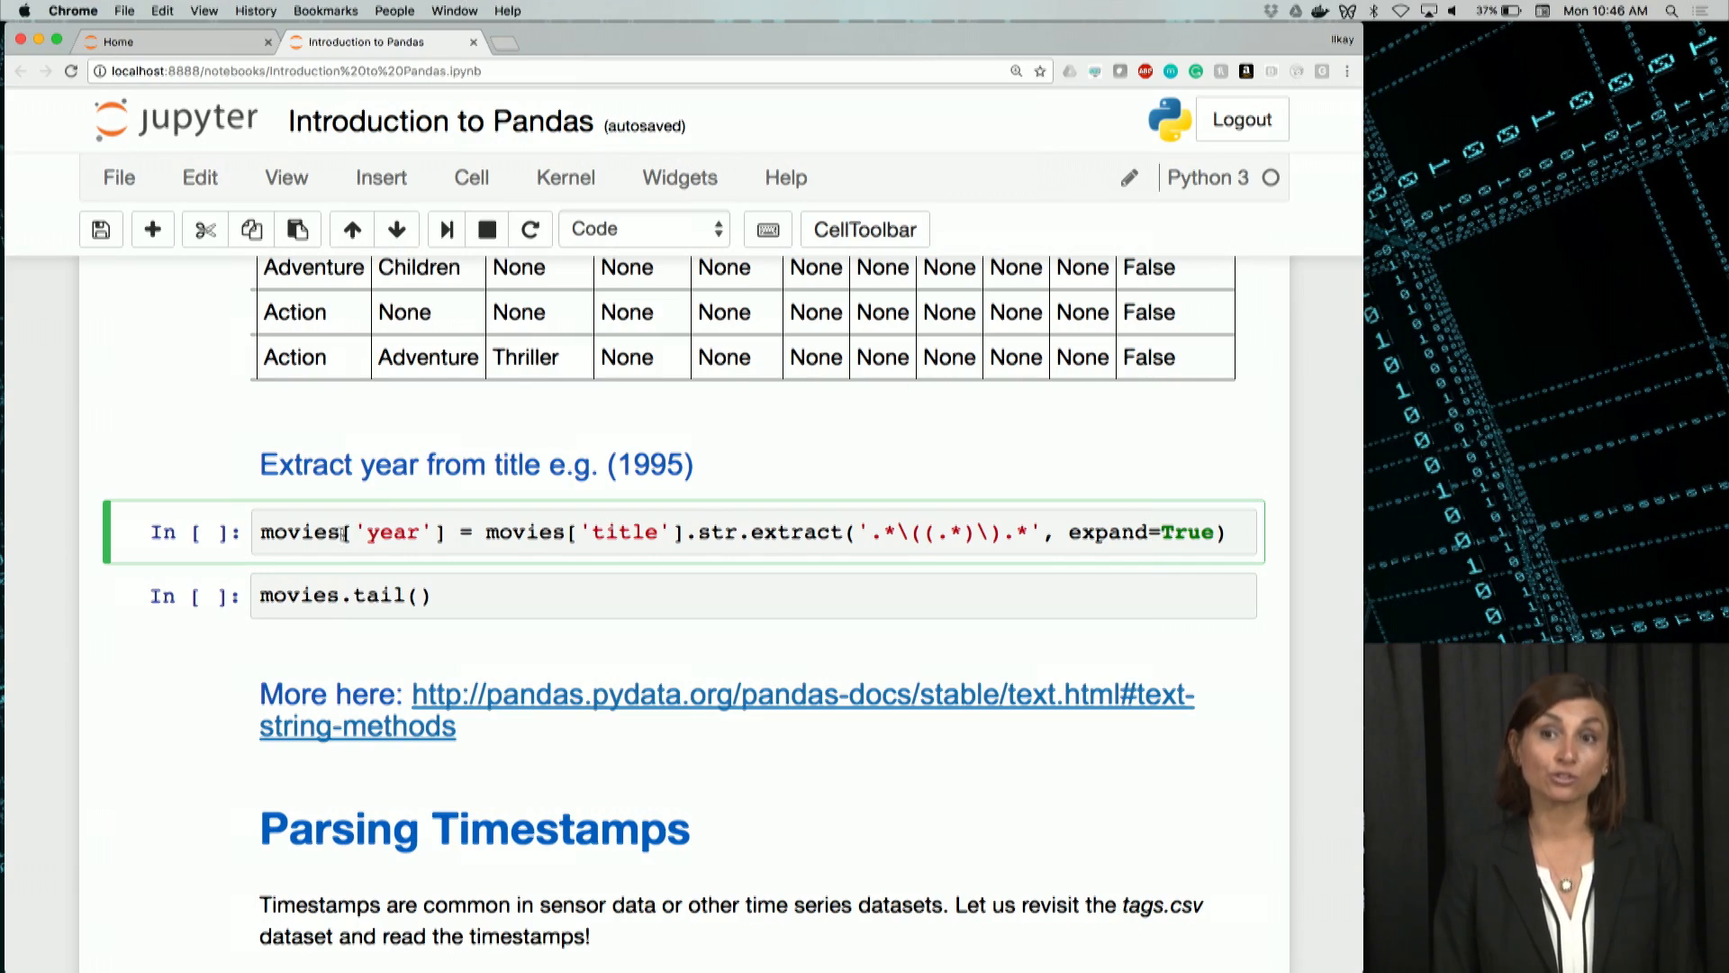
pyautogui.scroll(-3)
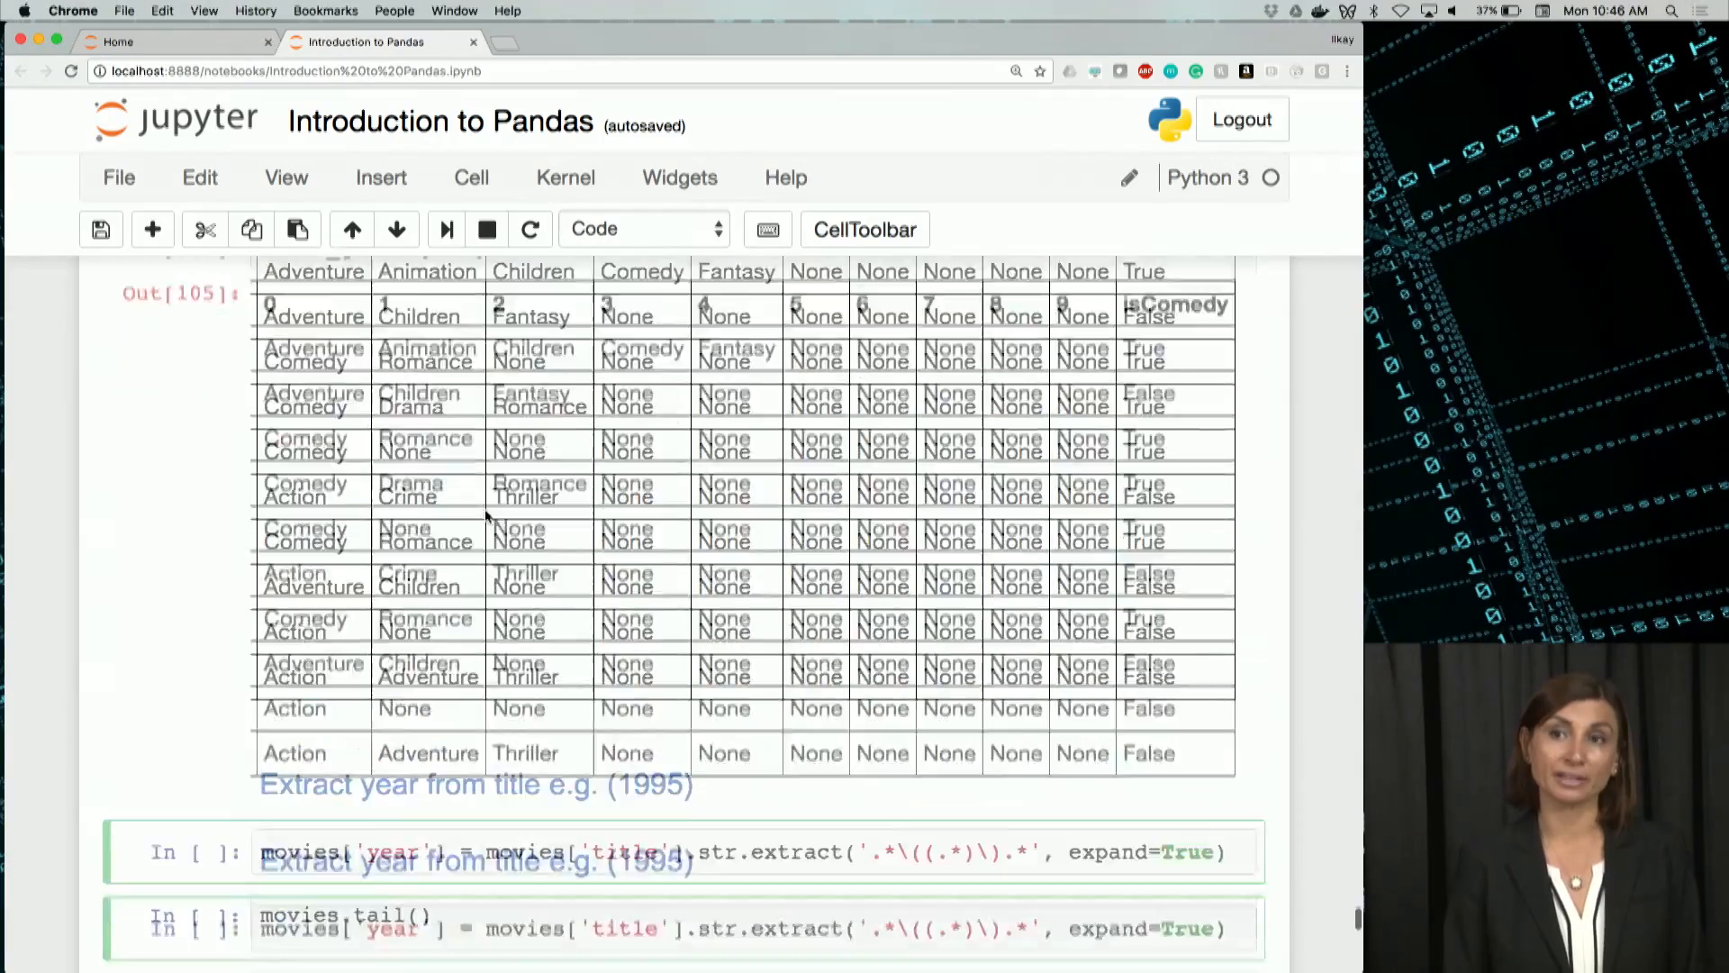
pyautogui.scroll(-3)
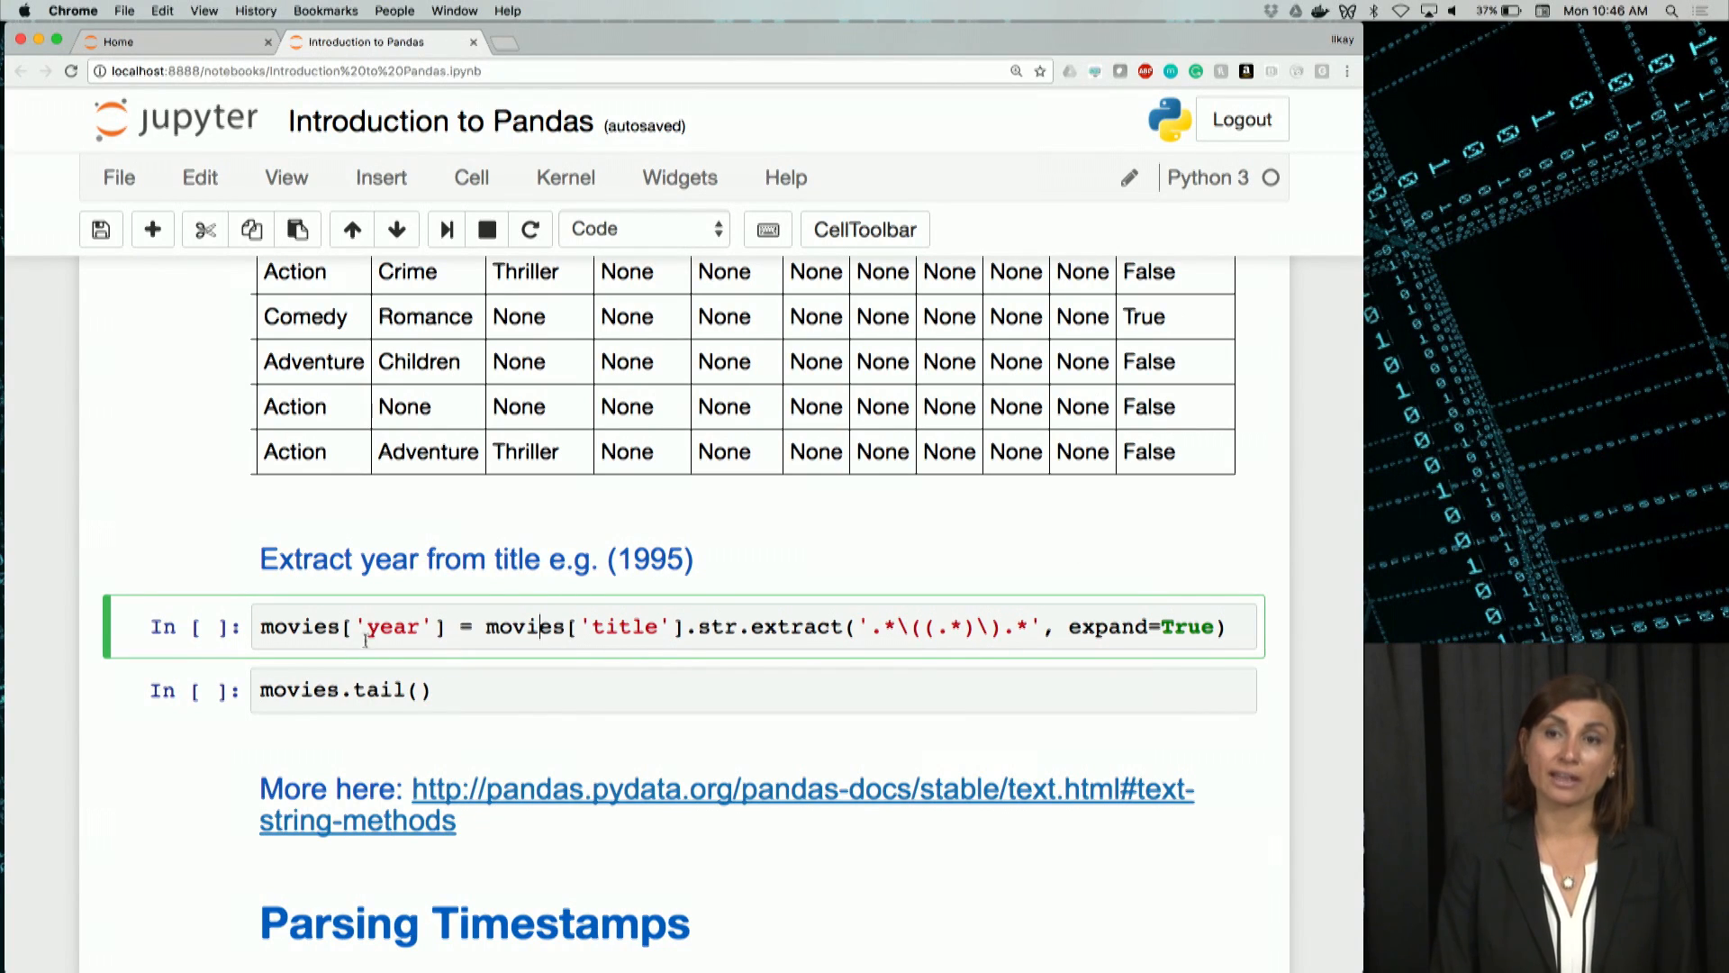
pyautogui.doubleClick(394, 627)
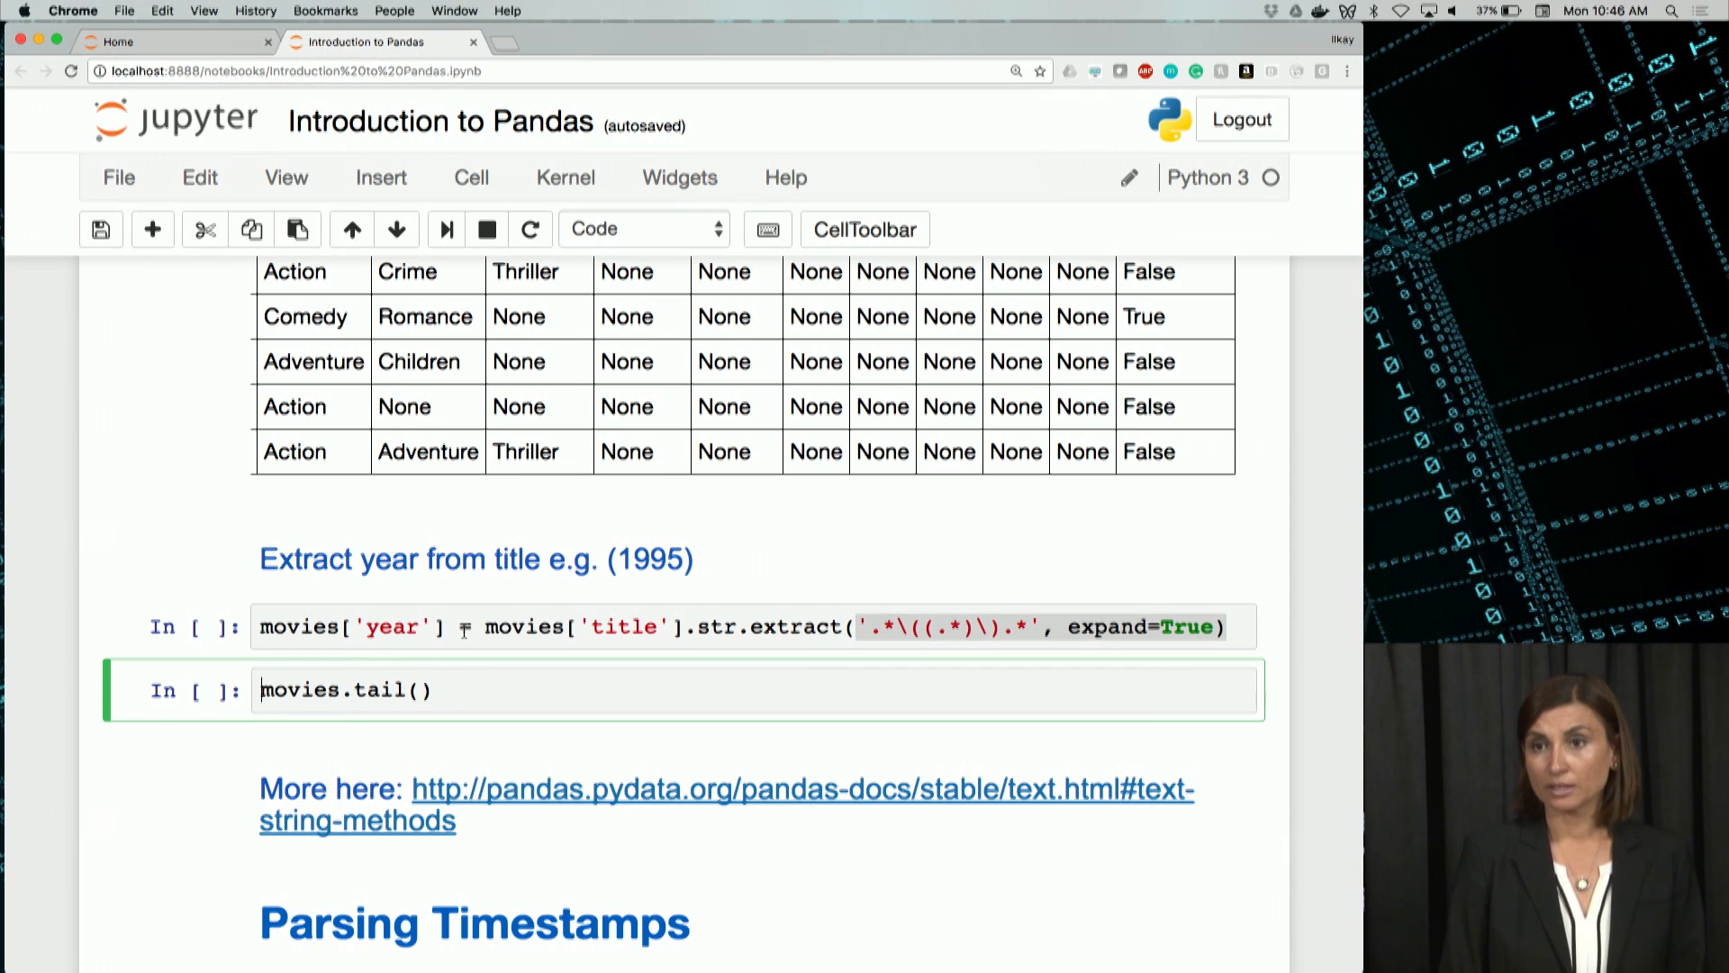
pyautogui.press('shift+enter')
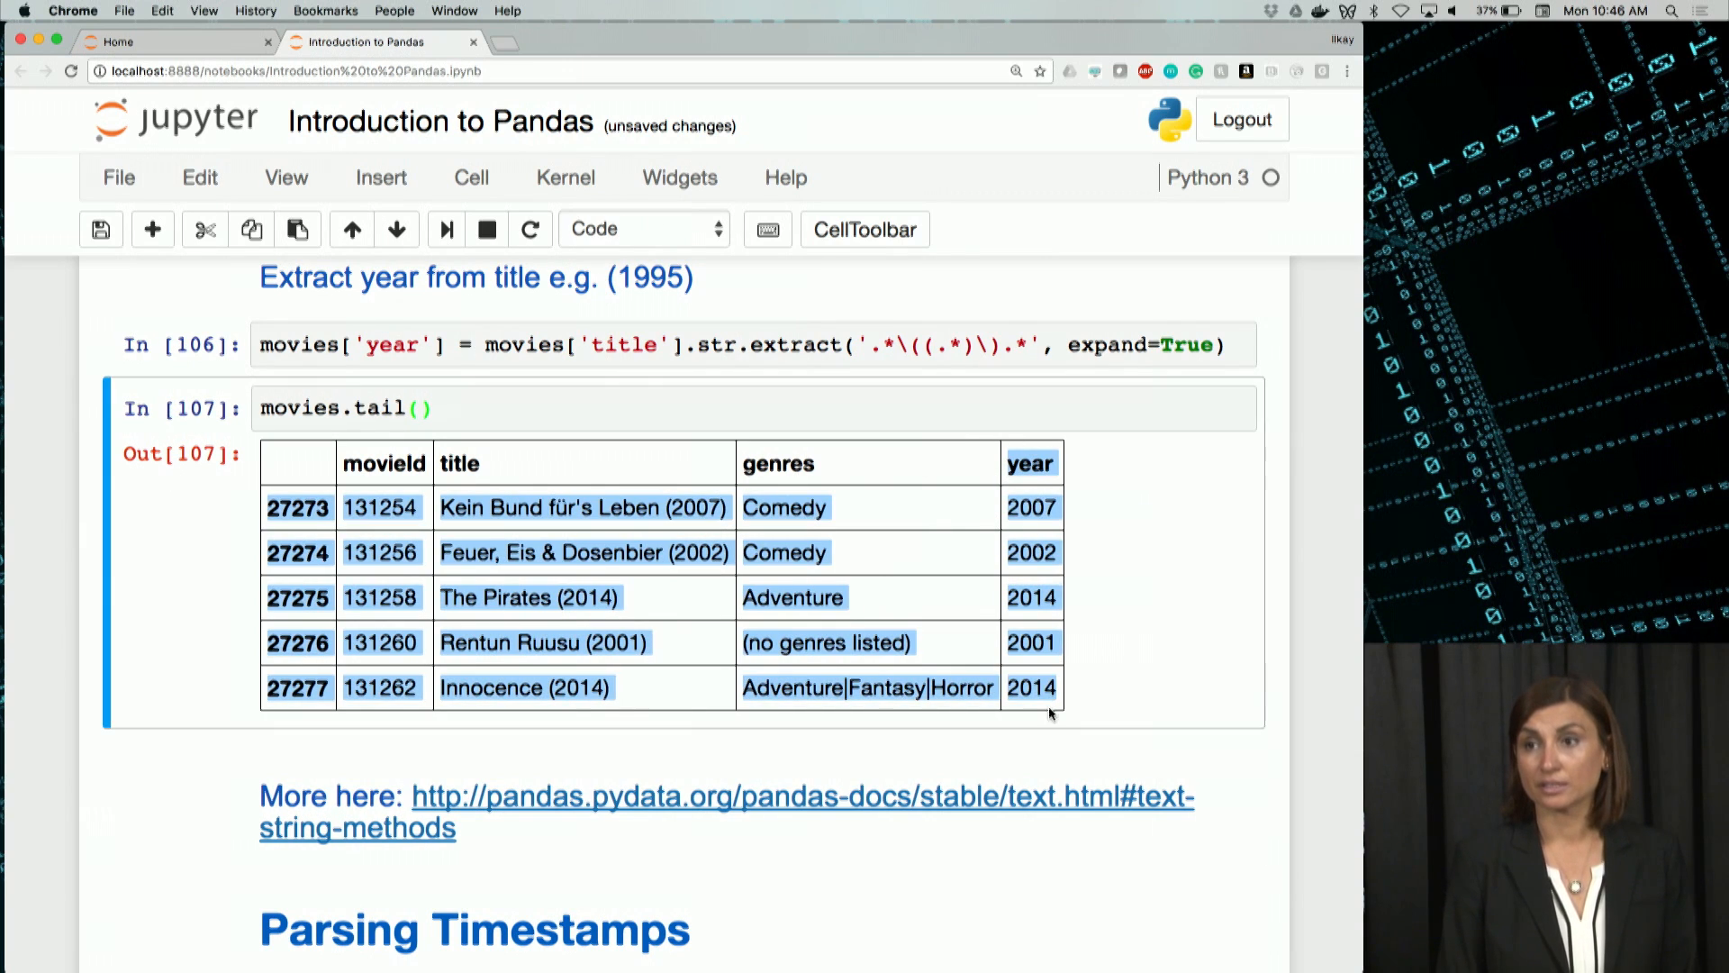
# Highlight the extracted year 2007 in the movies.tail() output
pyautogui.click(596, 507)
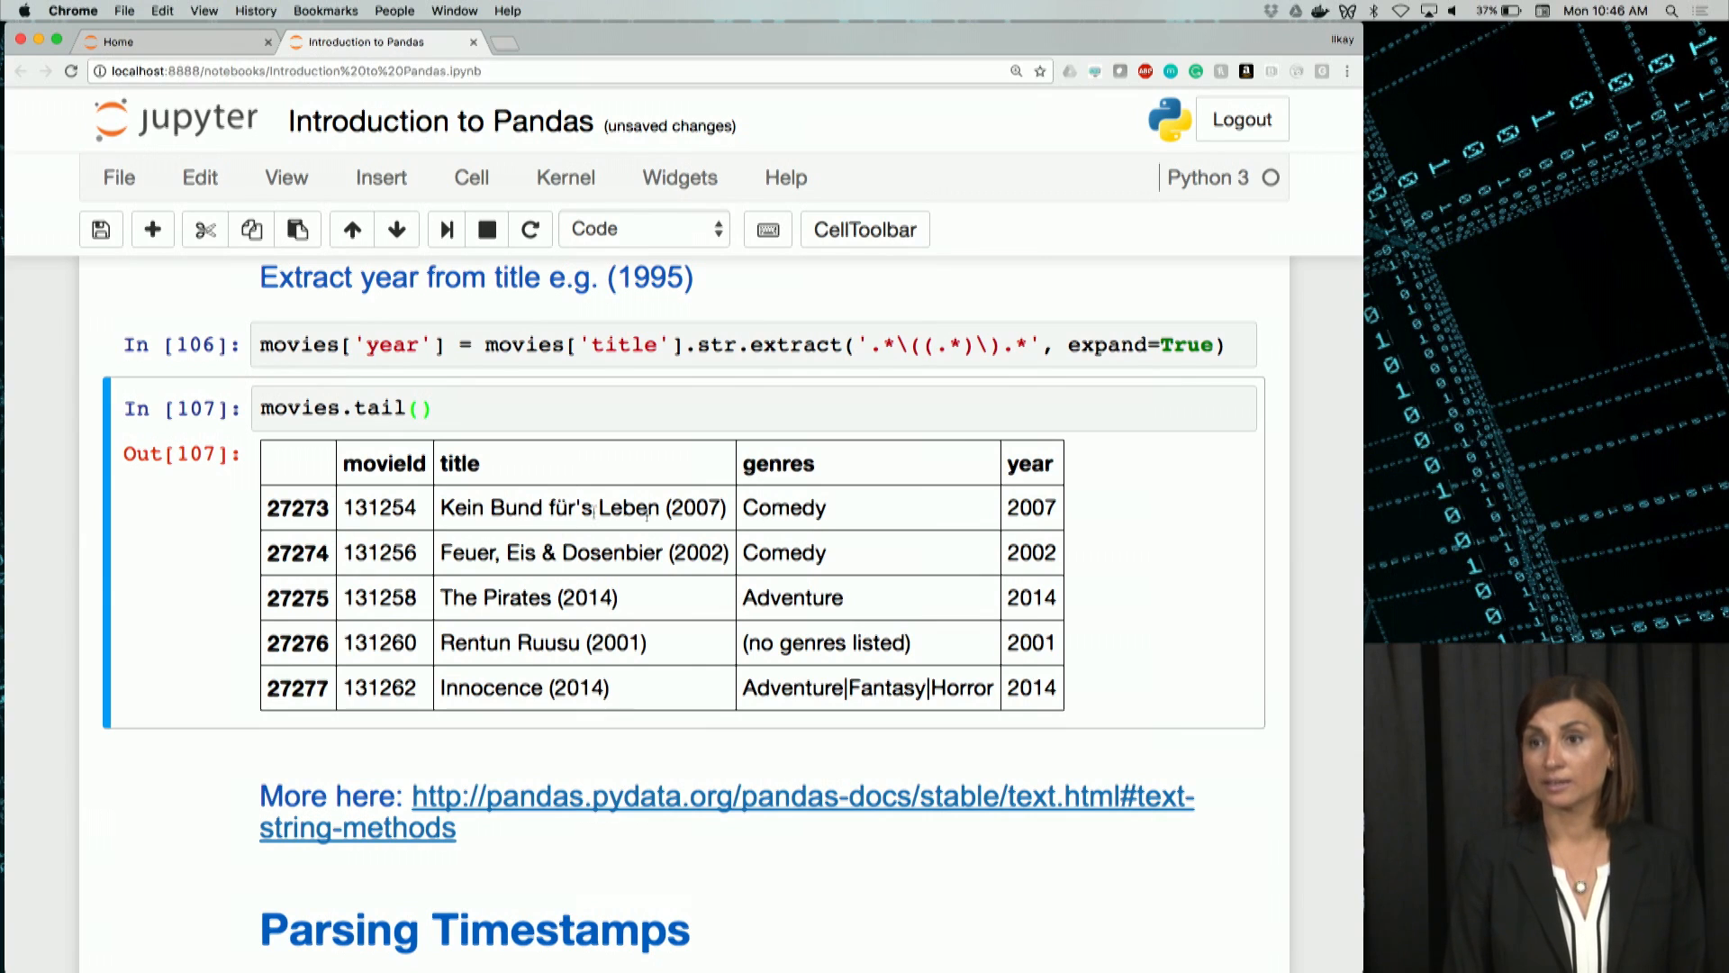
pyautogui.doubleClick(694, 507)
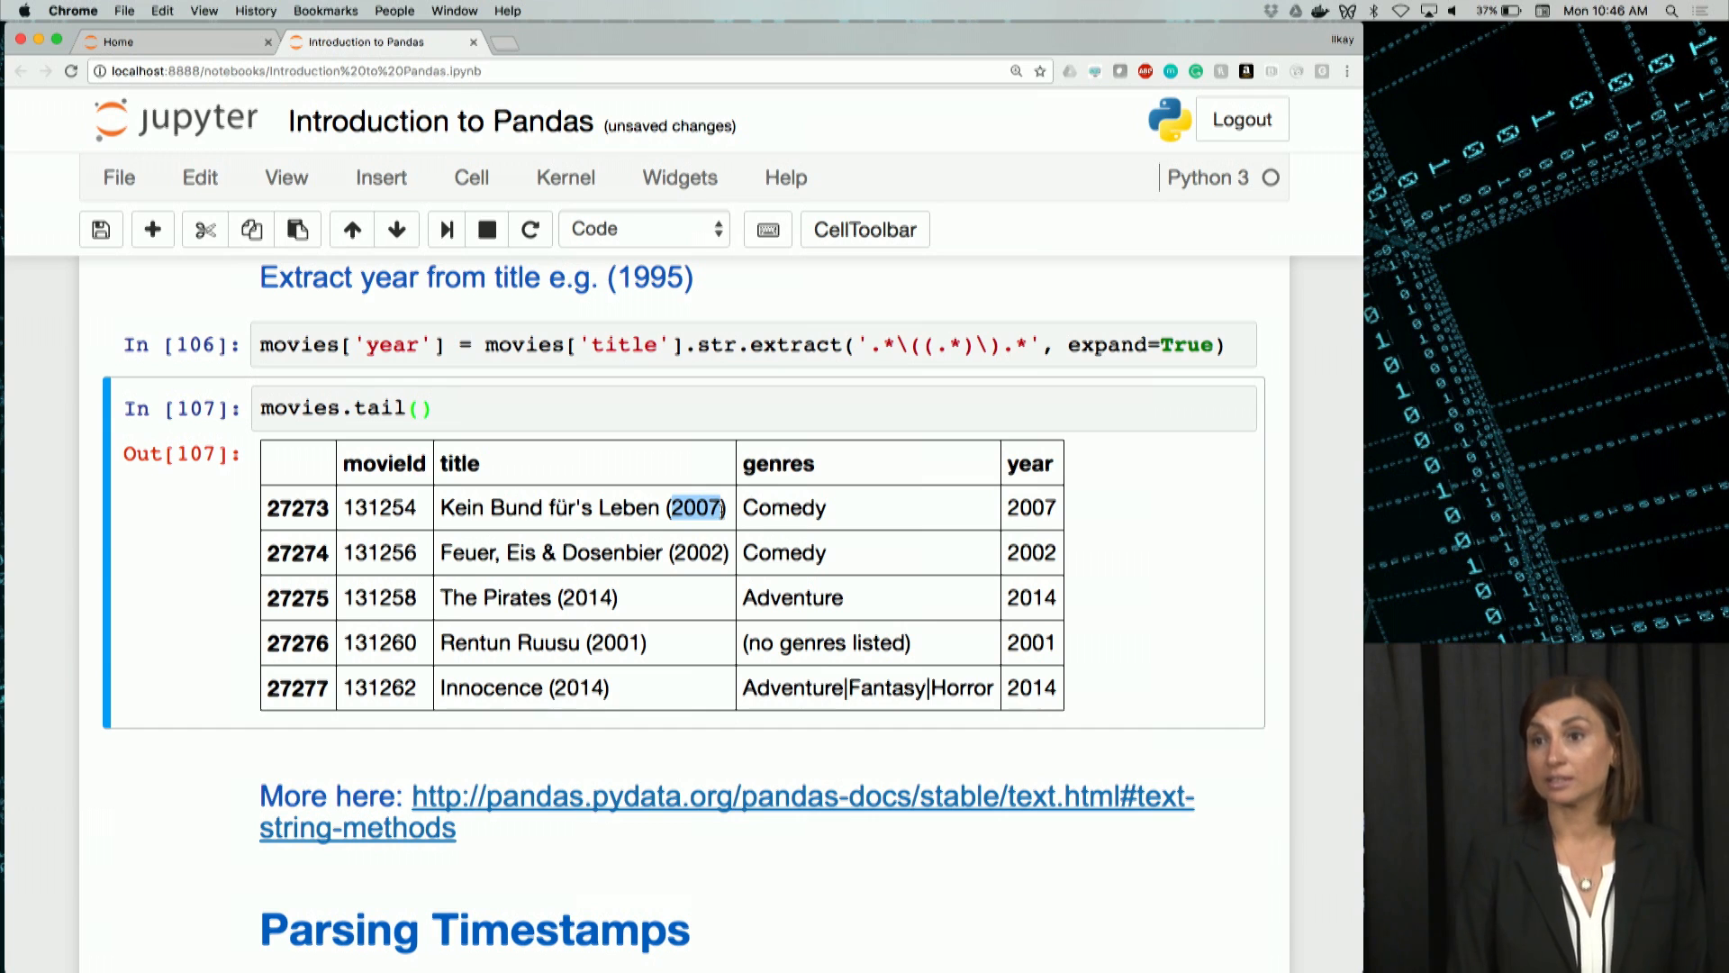